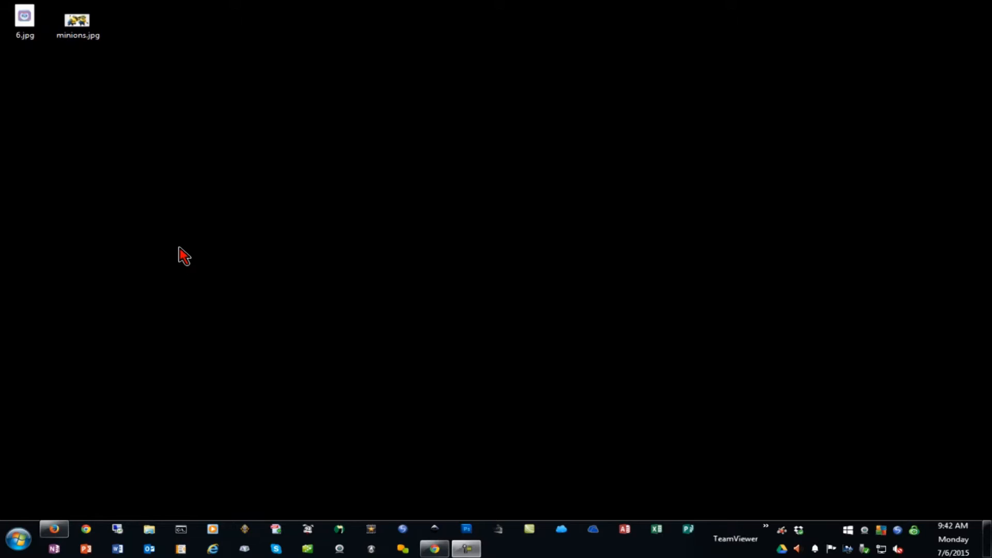
Step: Open 6.jpg, the cartoon washing-machine illustration, in Windows Photo Viewer
click(24, 19)
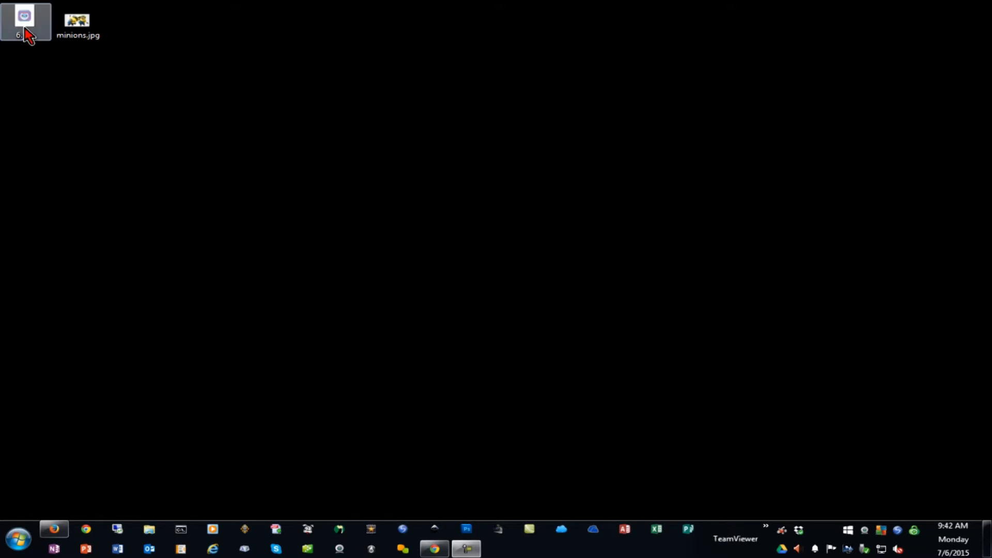
double_click(24, 17)
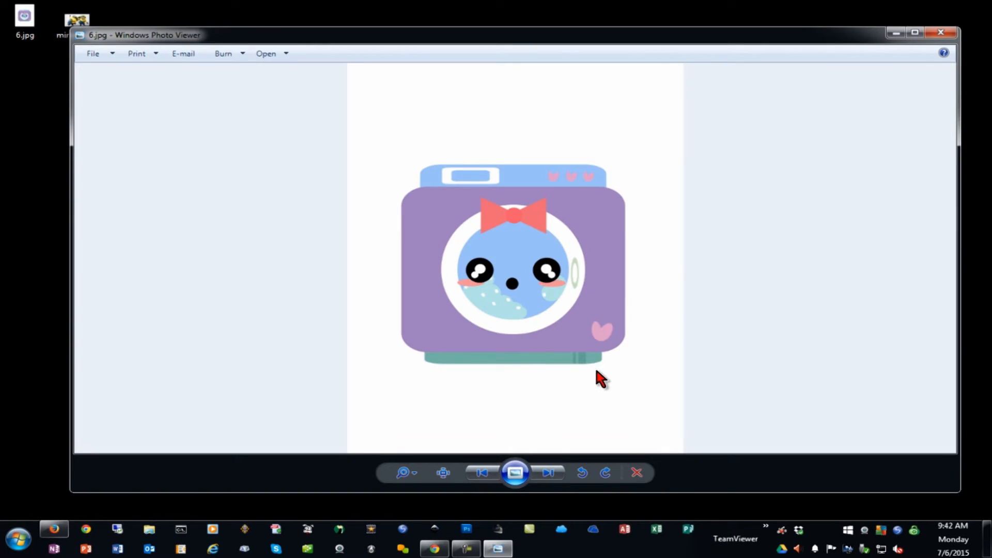
mouse_move(388, 393)
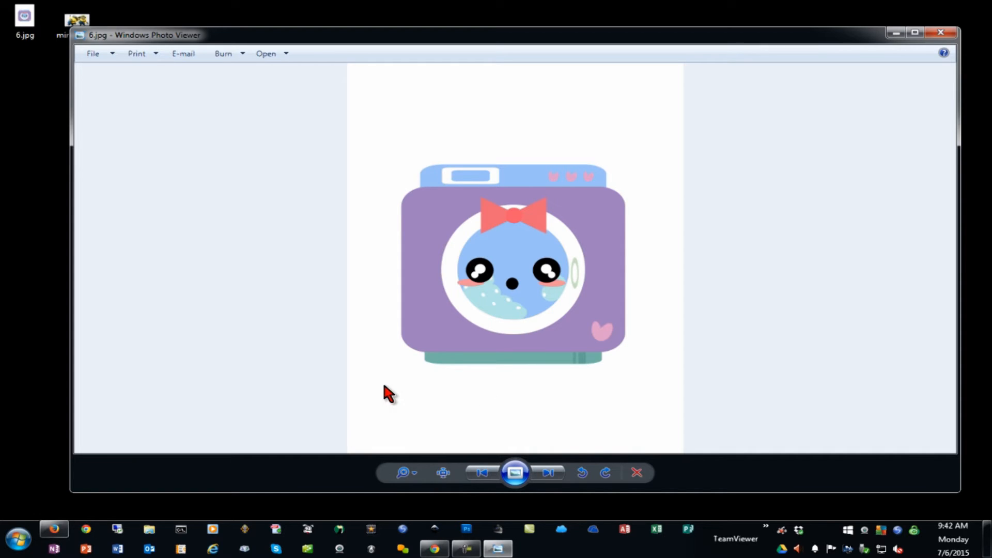
mouse_move(670, 265)
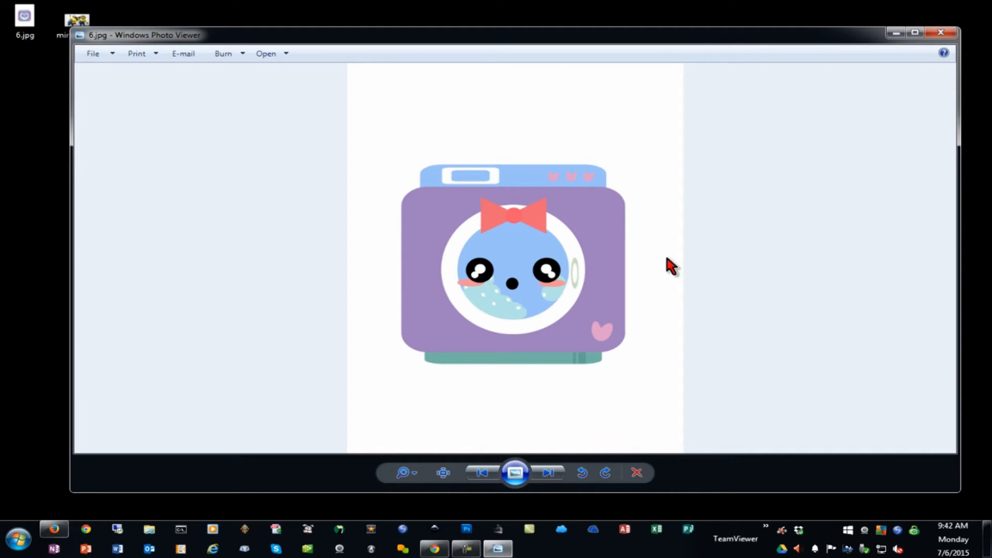
mouse_move(403, 389)
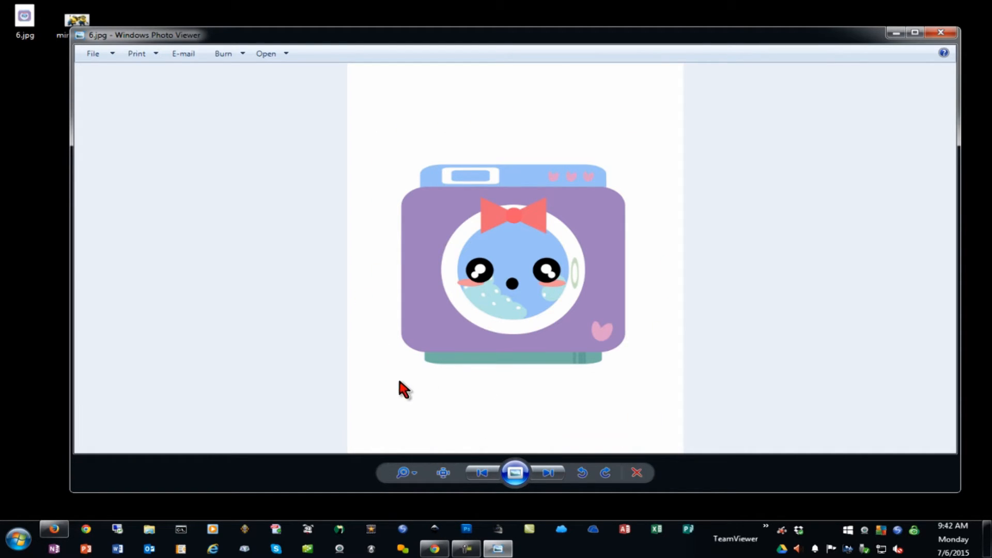
mouse_move(406, 398)
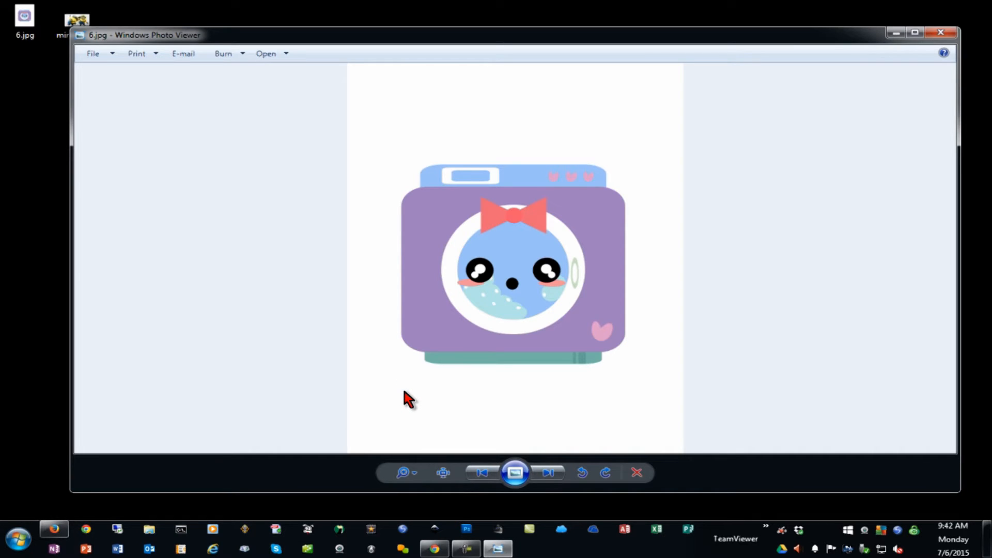
mouse_move(617, 285)
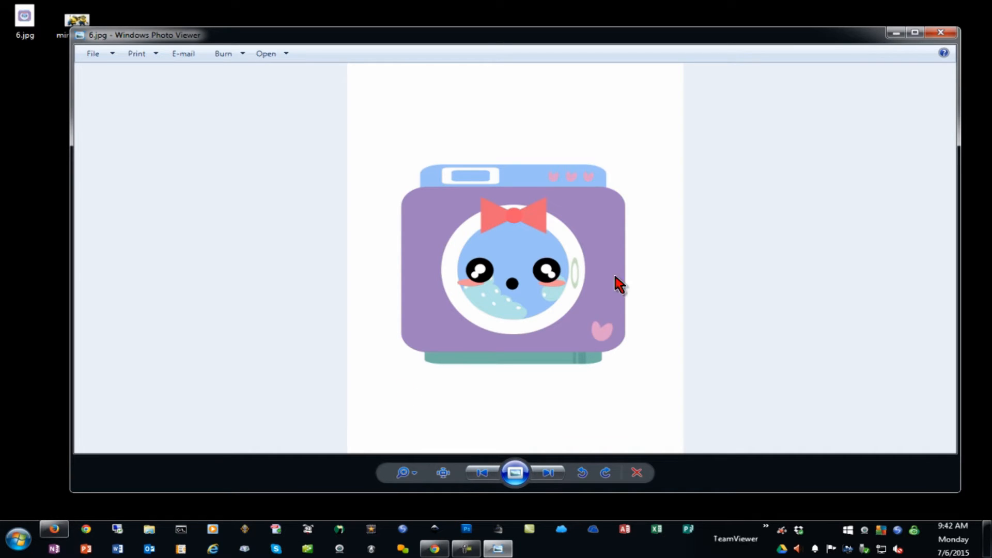
mouse_move(602, 202)
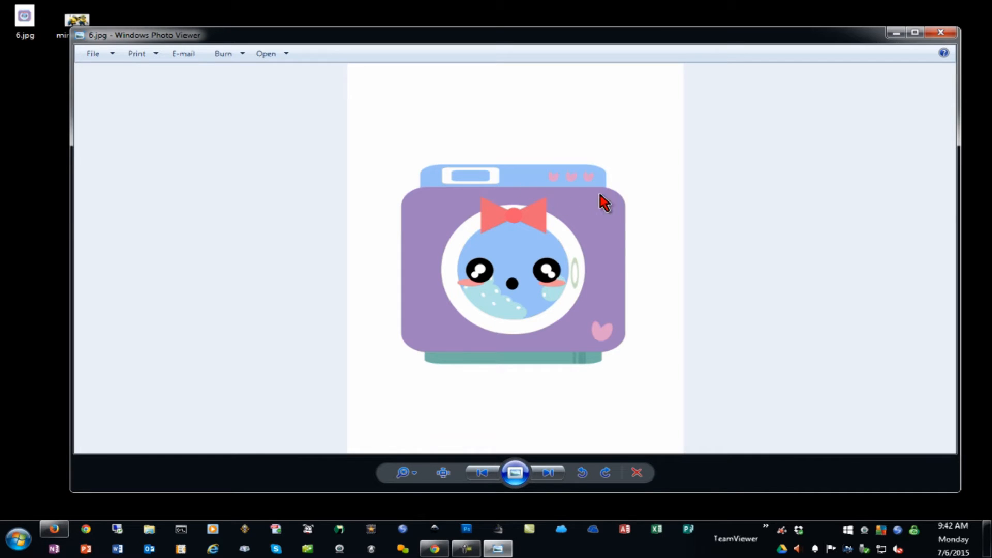
mouse_move(546, 335)
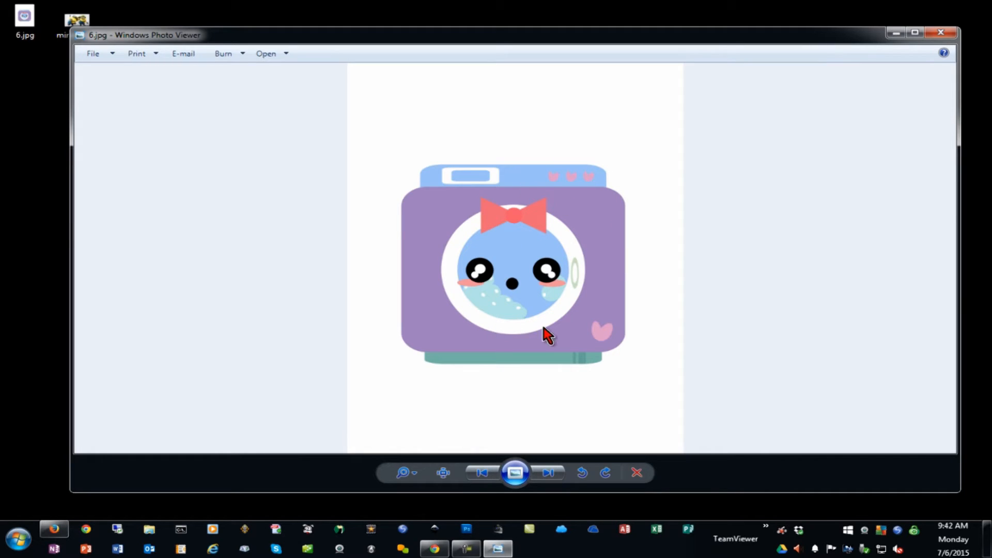
mouse_move(535, 365)
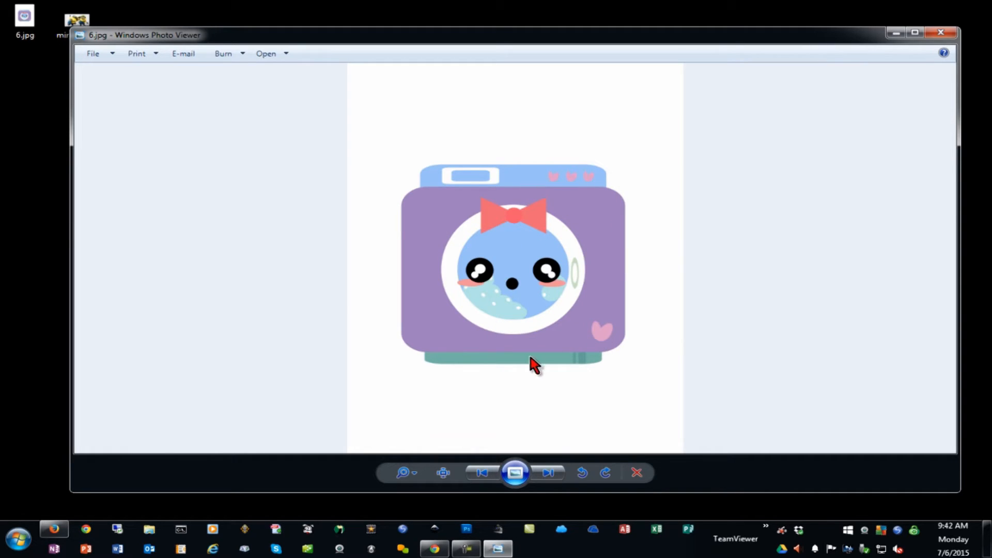
mouse_move(436, 398)
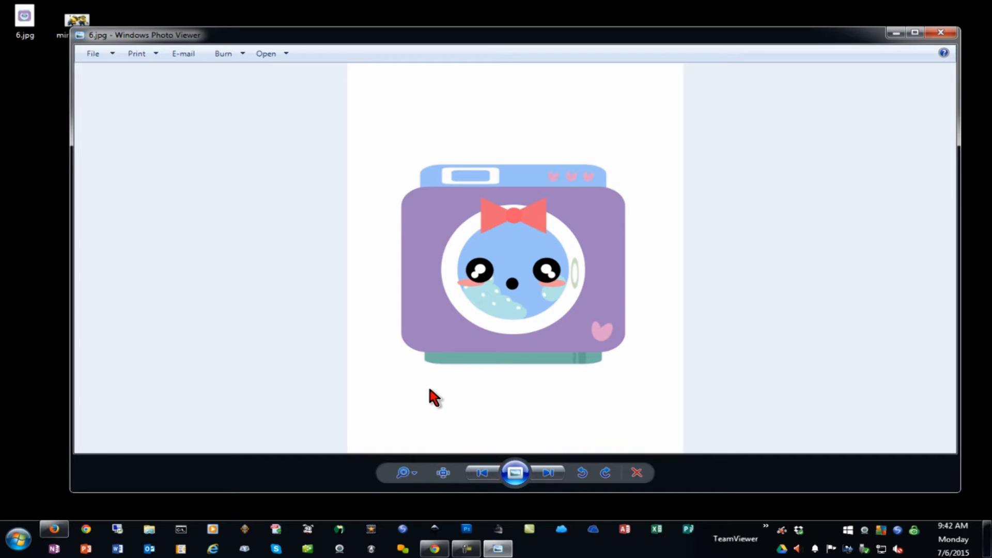
Step: Close the viewer and check 6.jpg's image details: 2550 × 3300 pixels at 300 dpi
click(941, 32)
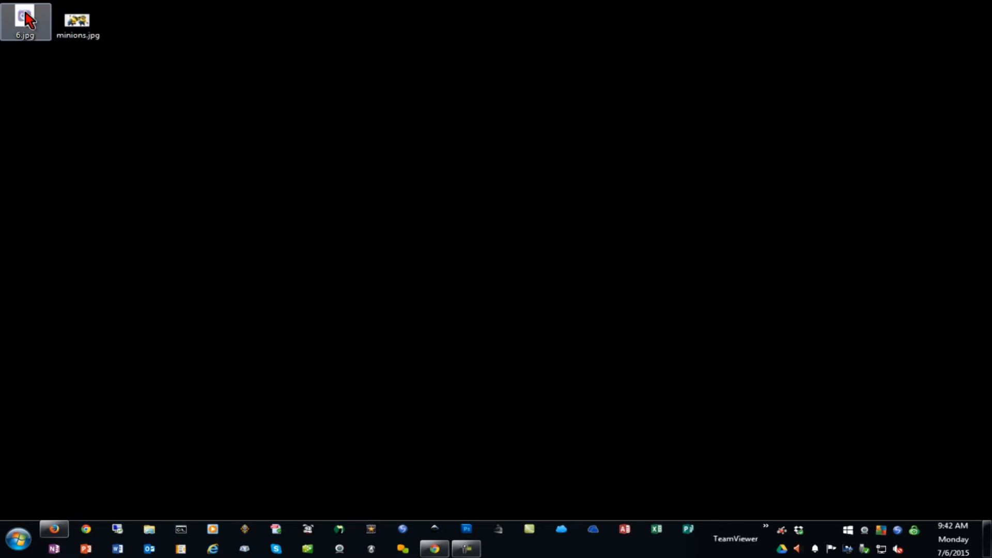
click(66, 398)
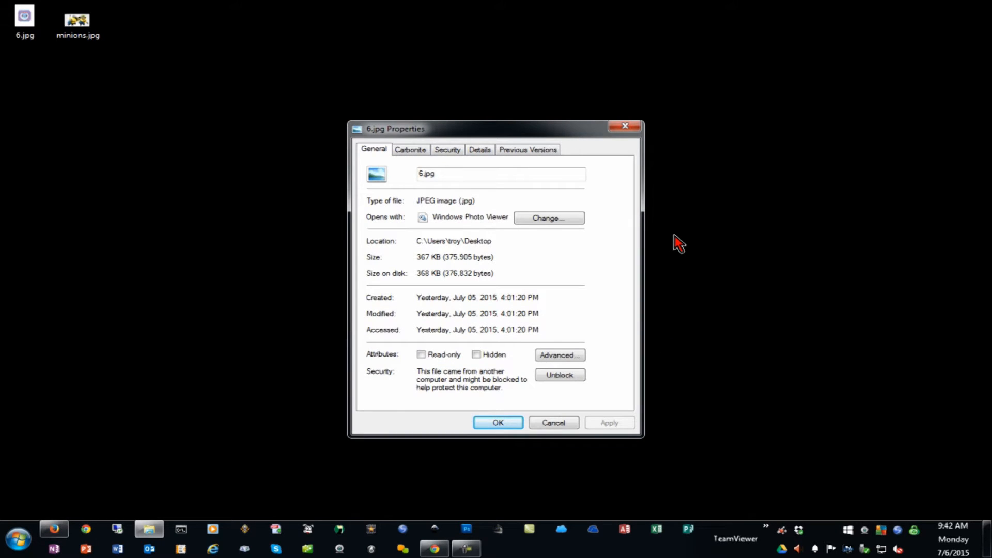
mouse_move(484, 161)
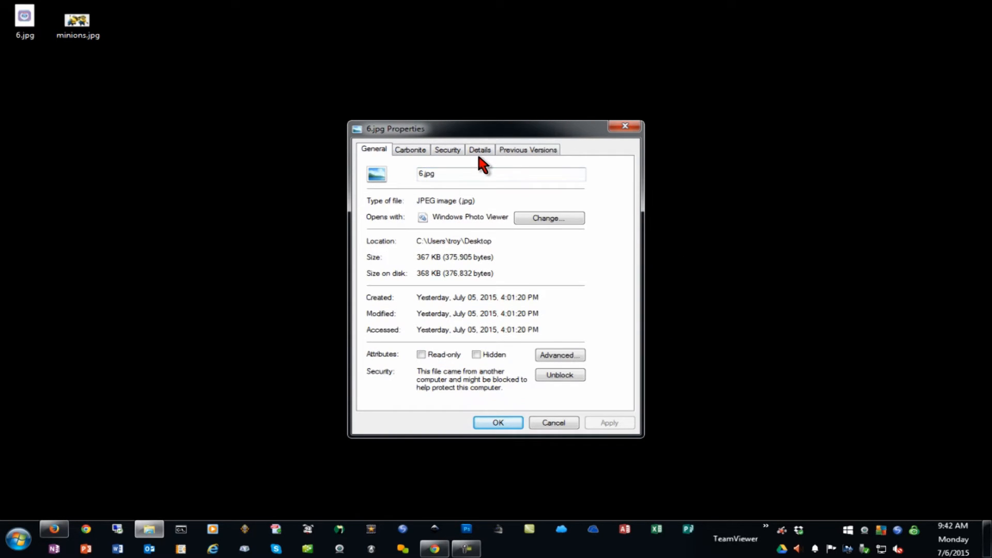
click(479, 149)
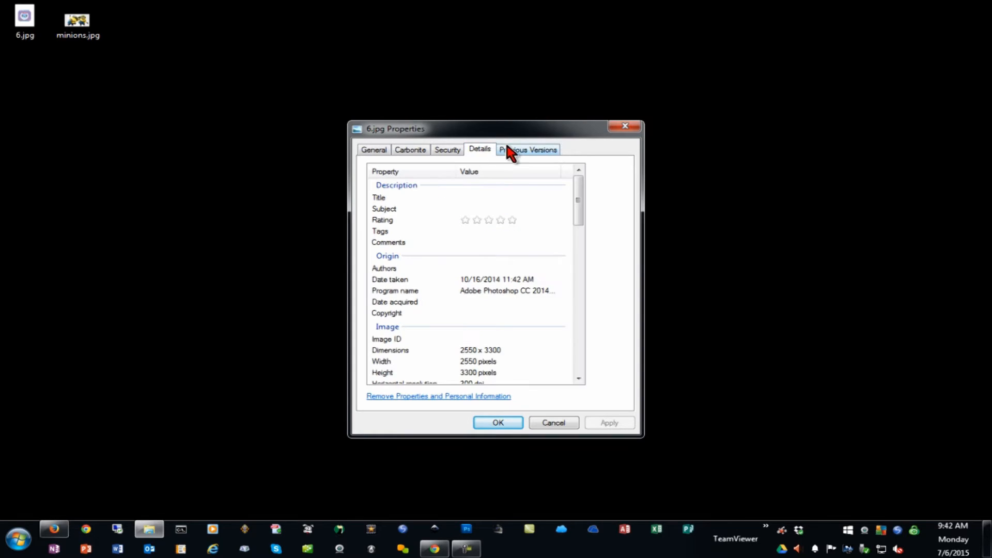
mouse_move(35, 85)
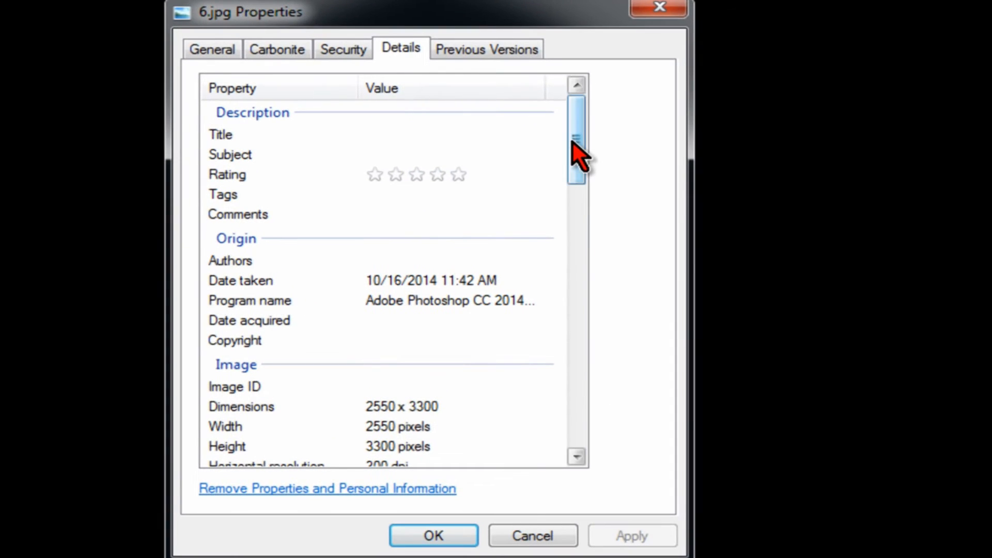
drag(575, 145, 575, 178)
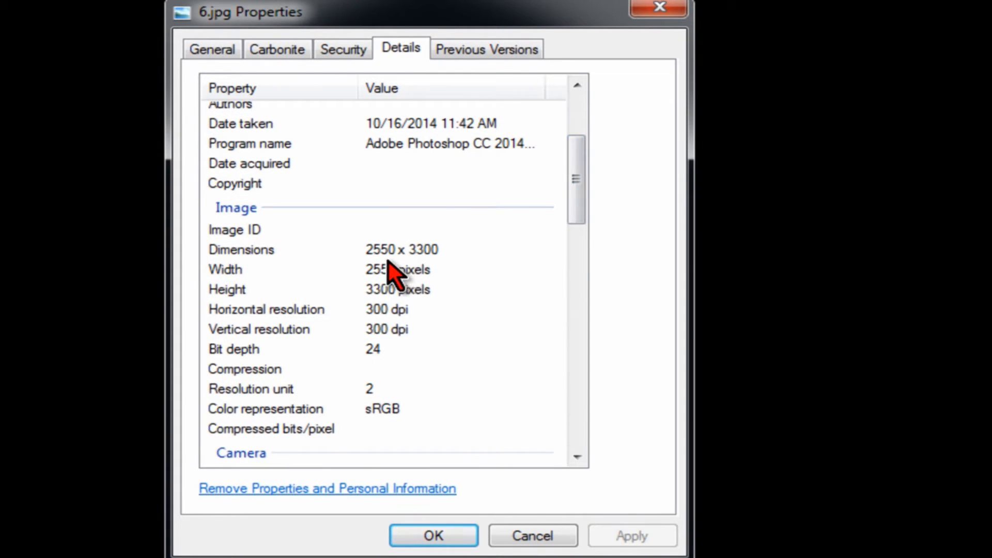
mouse_move(430, 259)
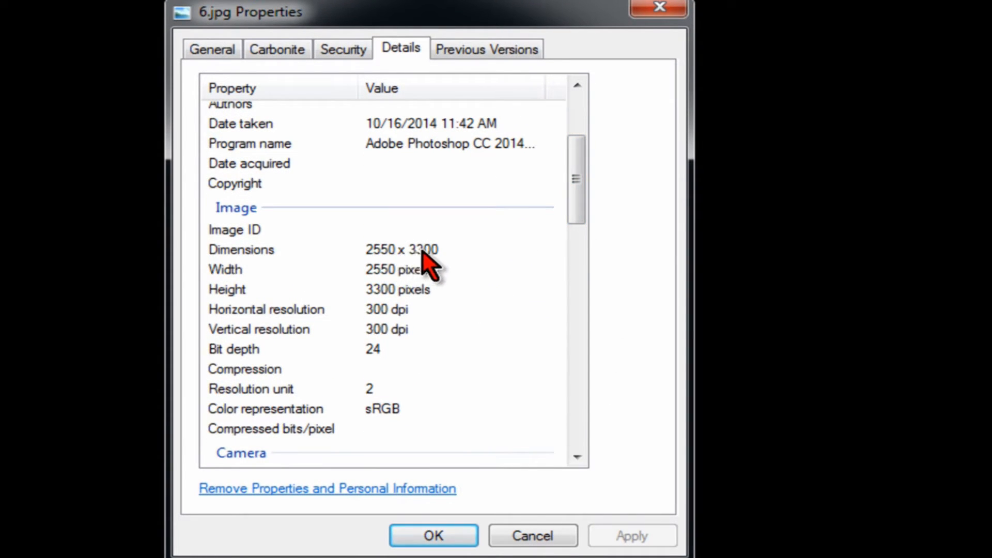
mouse_move(434, 281)
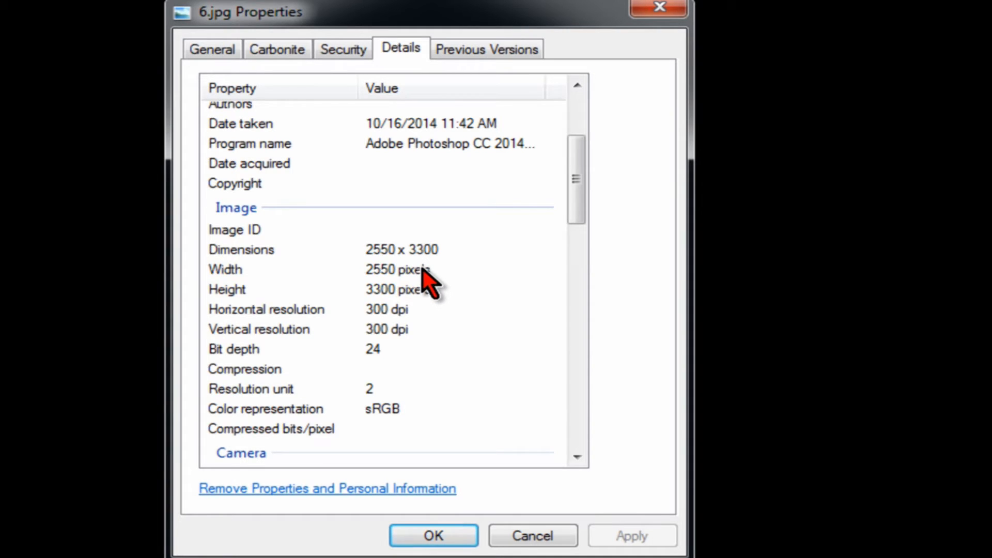
mouse_move(399, 322)
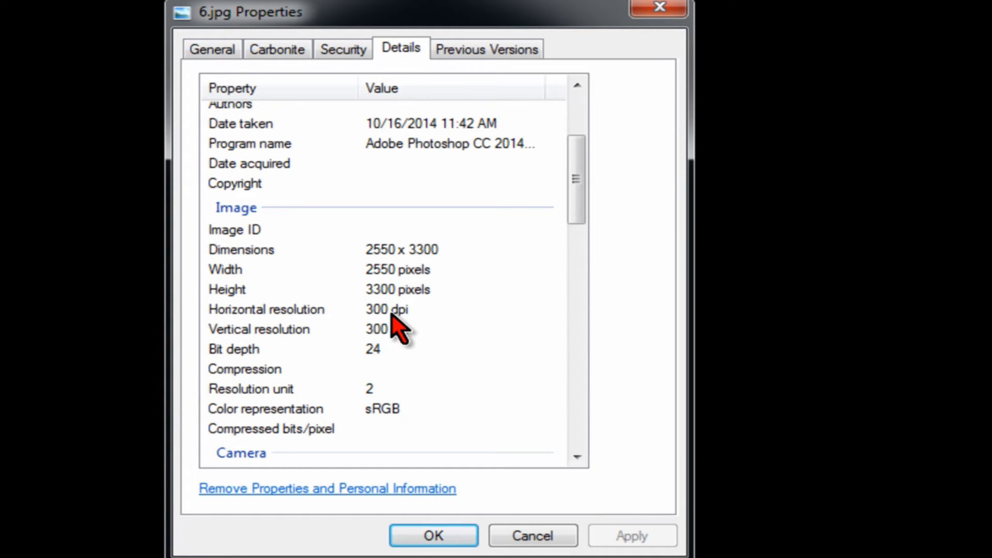
mouse_move(402, 329)
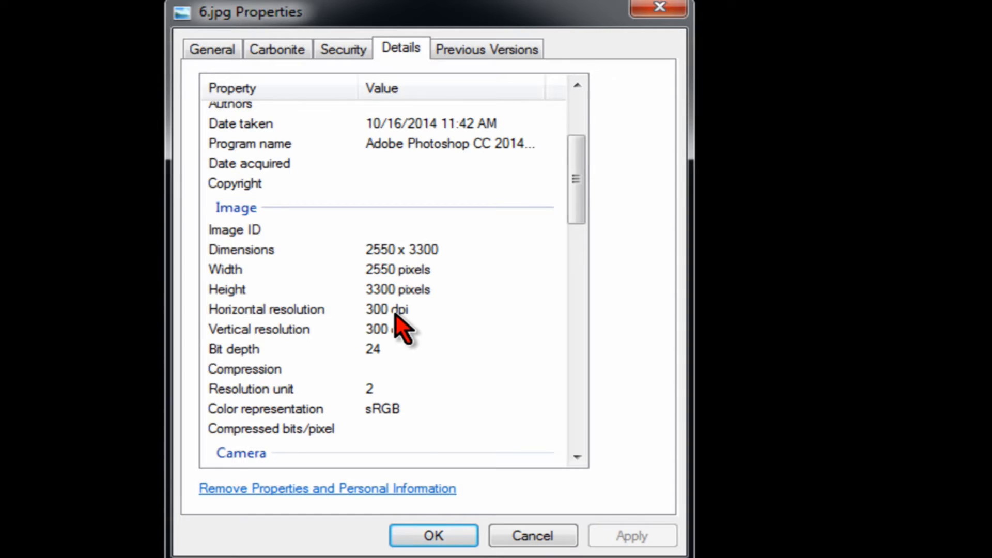
mouse_move(409, 367)
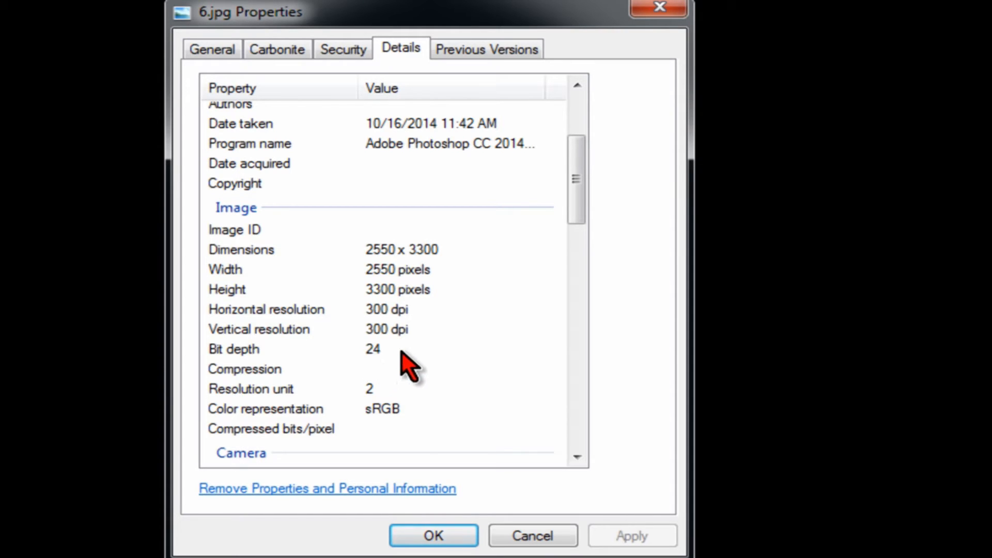
mouse_move(396, 281)
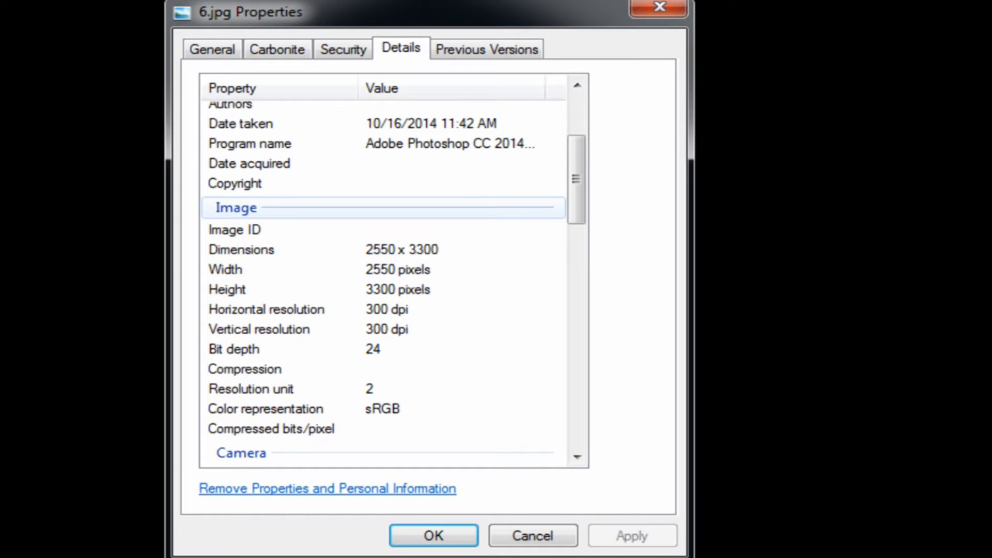
Step: Confirm 6.jpg's 367 KB file size, recheck details, and cancel the Properties dialog
click(212, 48)
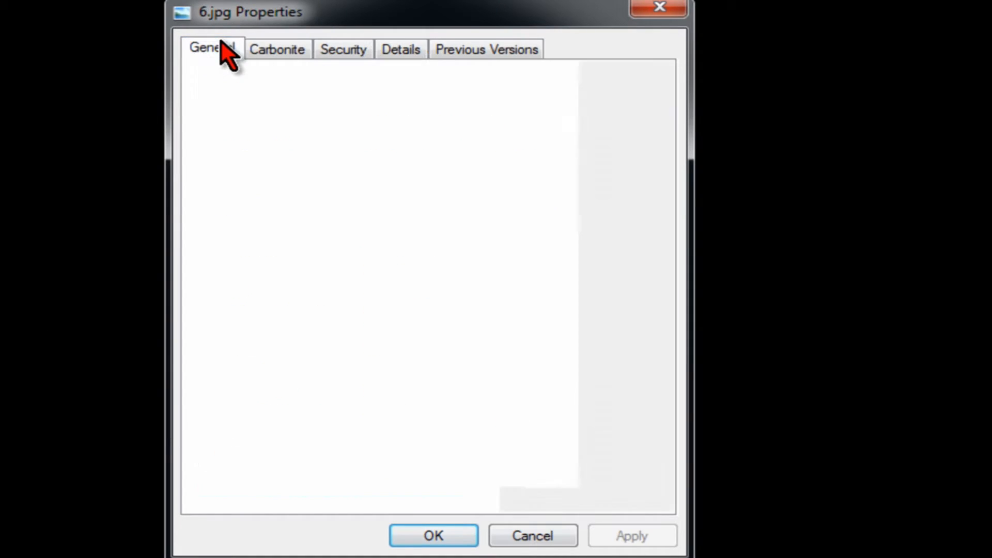
click(212, 49)
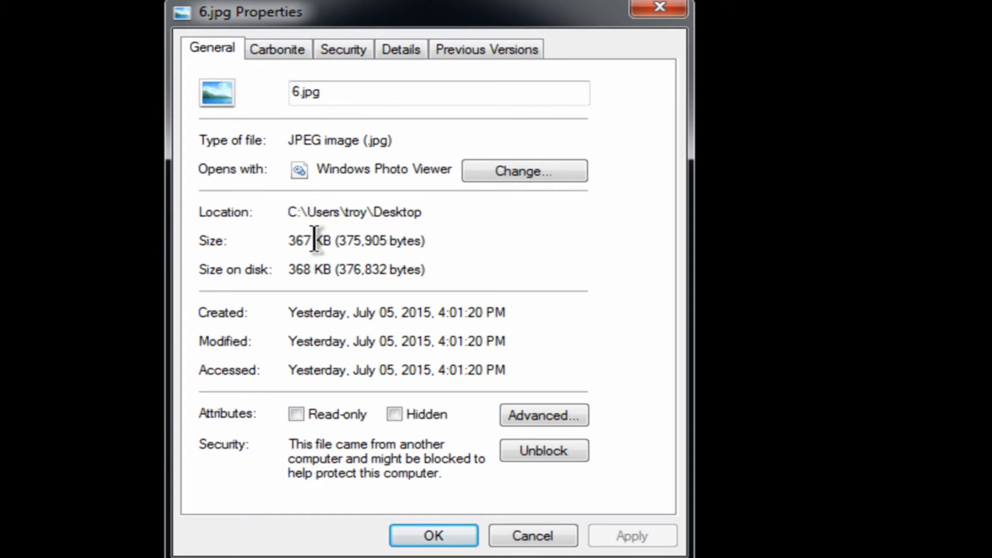
double_click(298, 241)
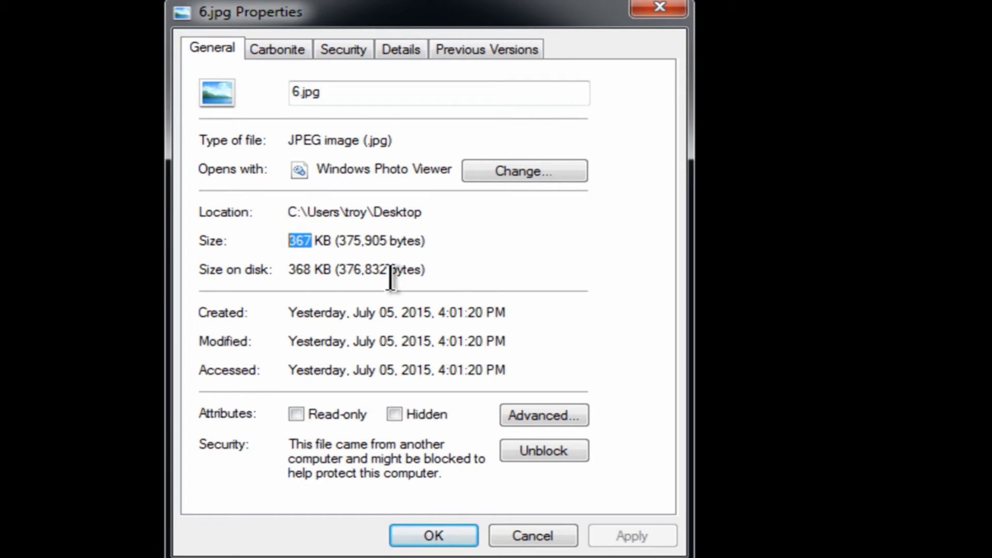
click(400, 49)
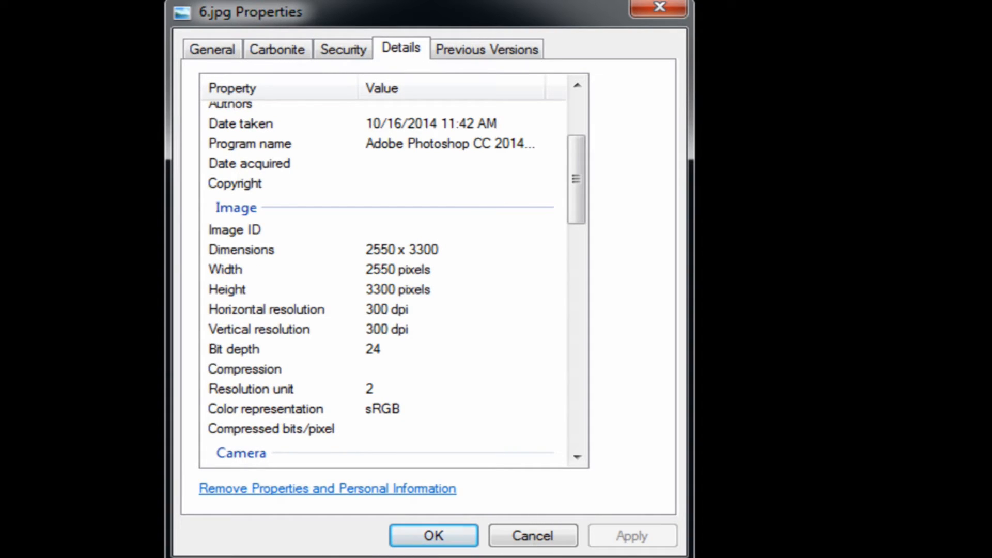
mouse_move(266, 127)
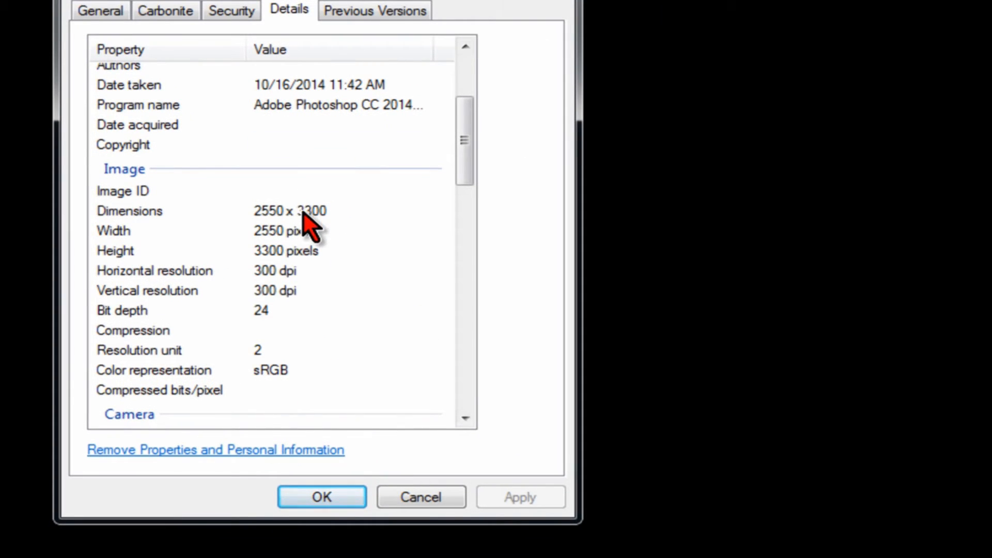
mouse_move(323, 237)
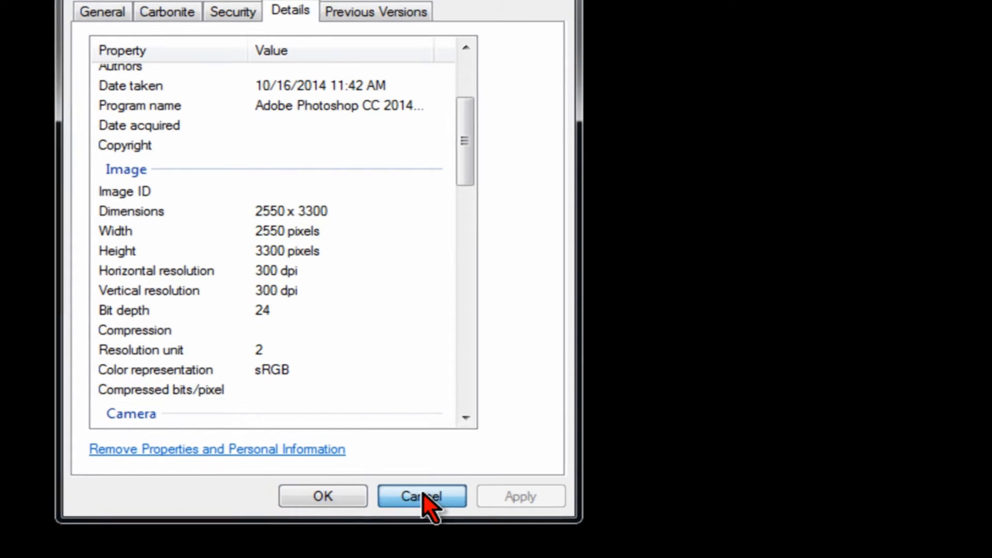
click(422, 496)
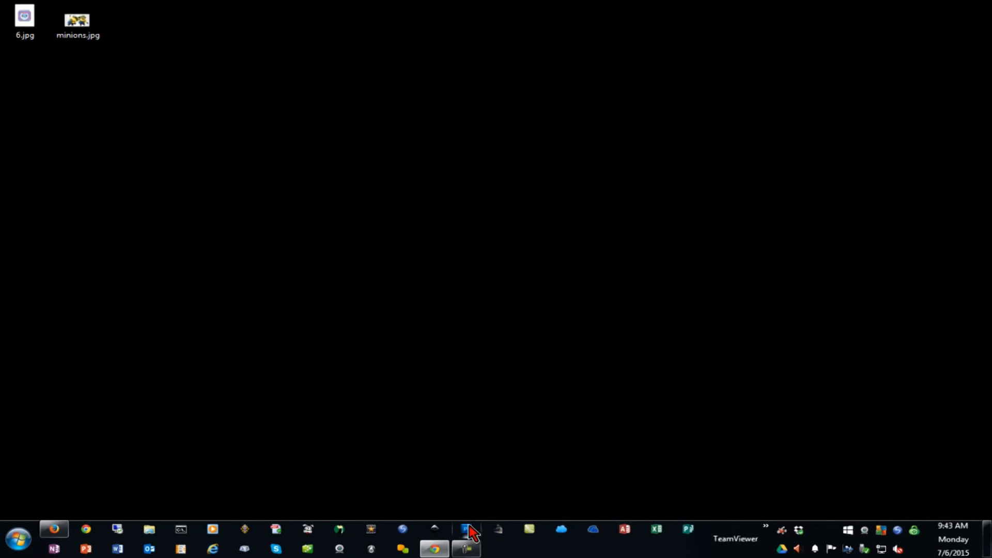
Step: Crop 6.jpg in Photoshop to a tight box around the washing-machine artwork
click(468, 530)
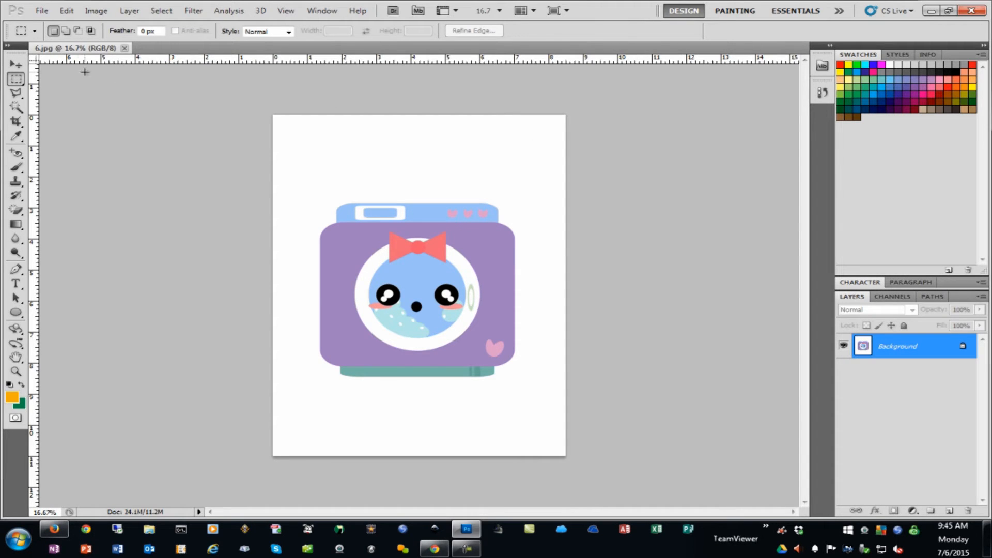
click(15, 121)
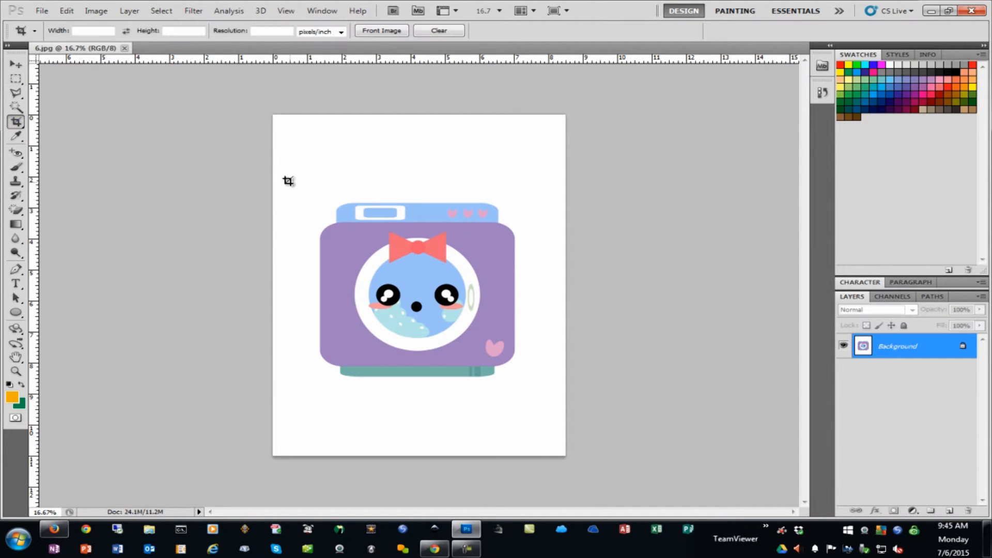
drag(288, 190, 497, 380)
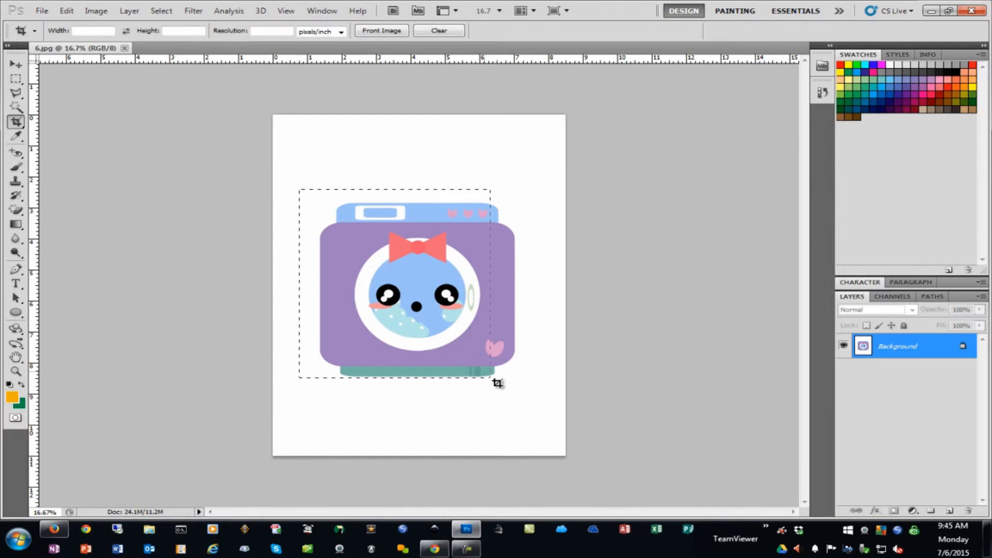
drag(491, 373, 538, 391)
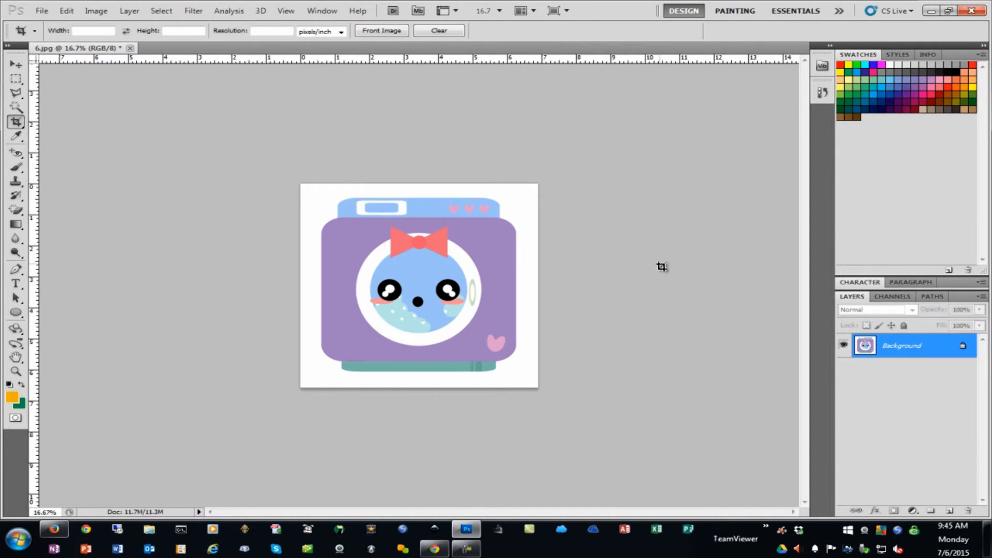
mouse_move(555, 178)
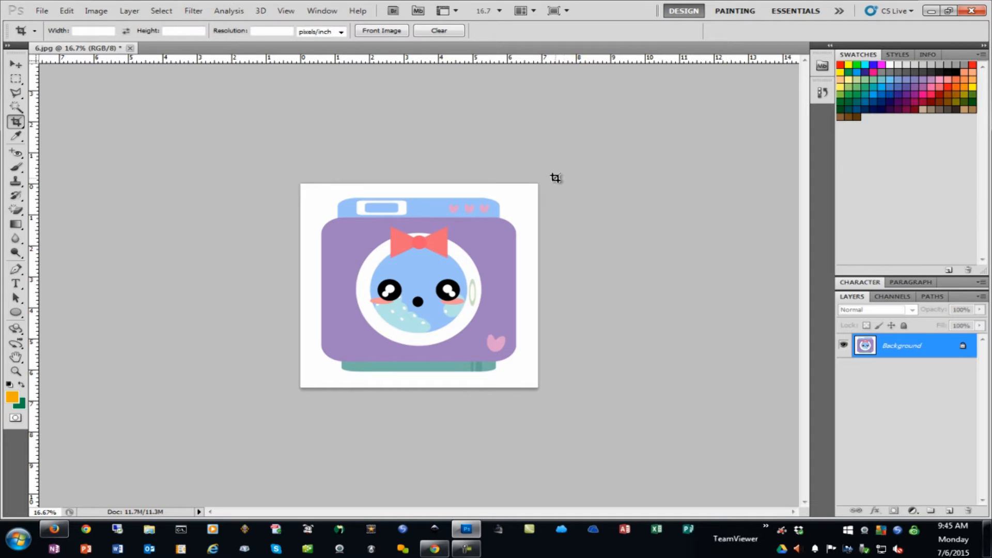
mouse_move(243, 173)
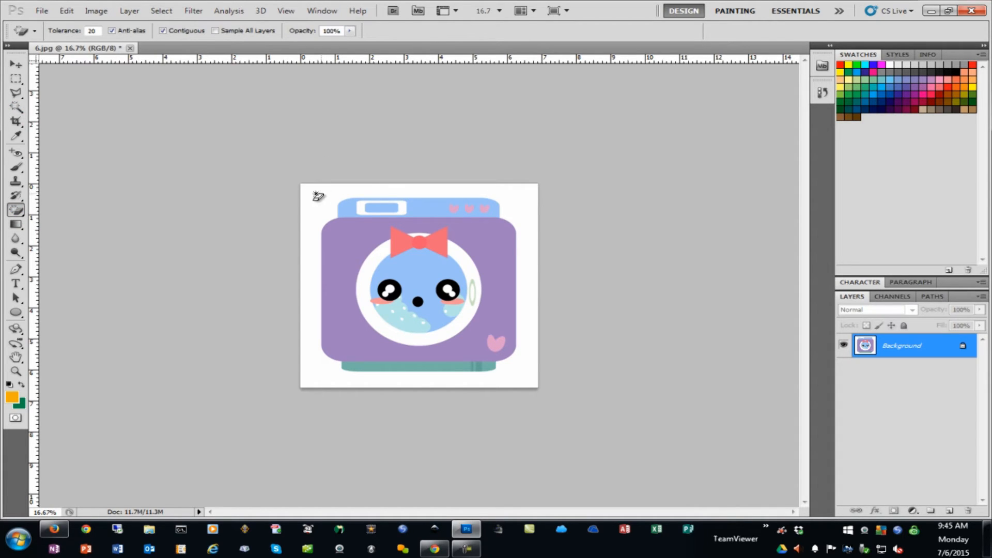
Step: Magic-erase the white background, resize to 500 px wide (500 × 477), and save a copy
double_click(901, 346)
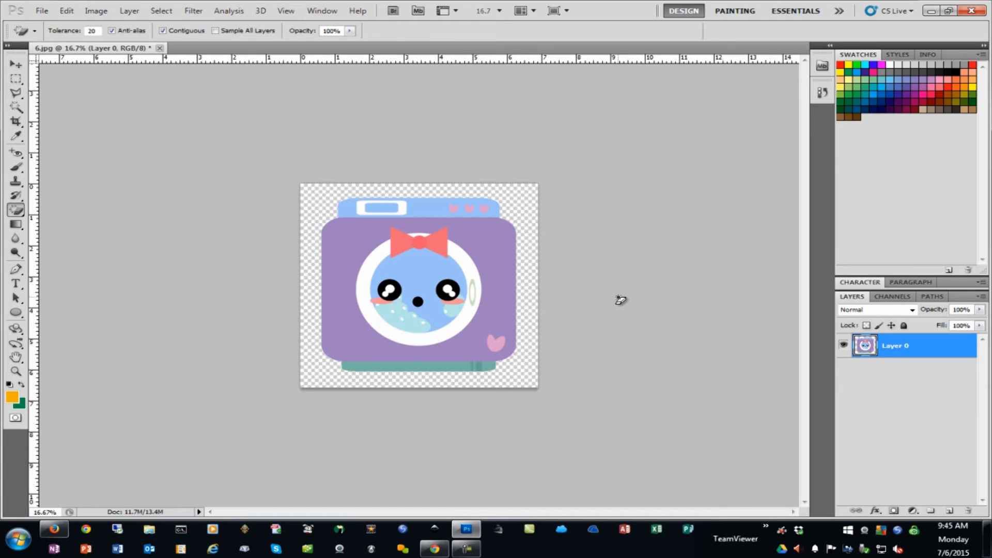
click(15, 66)
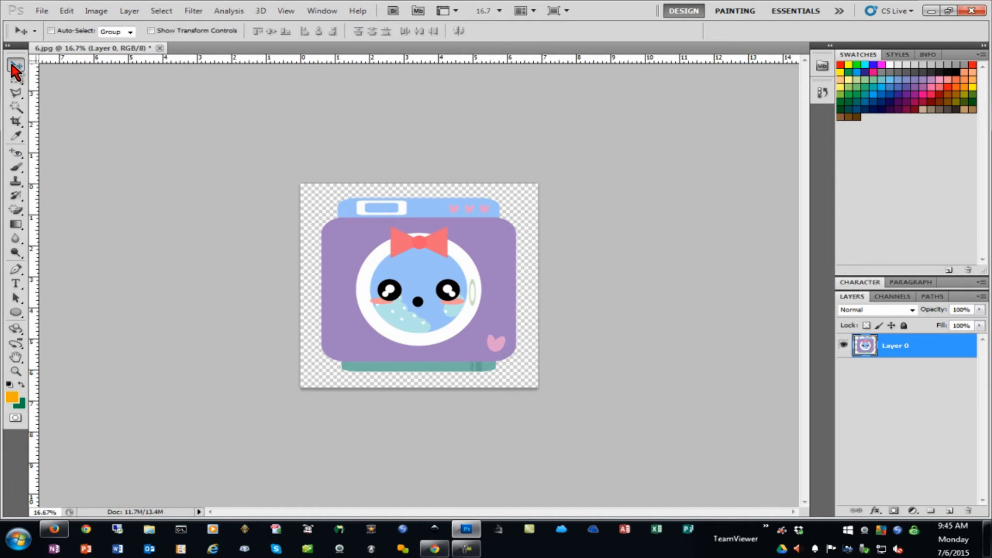
click(96, 11)
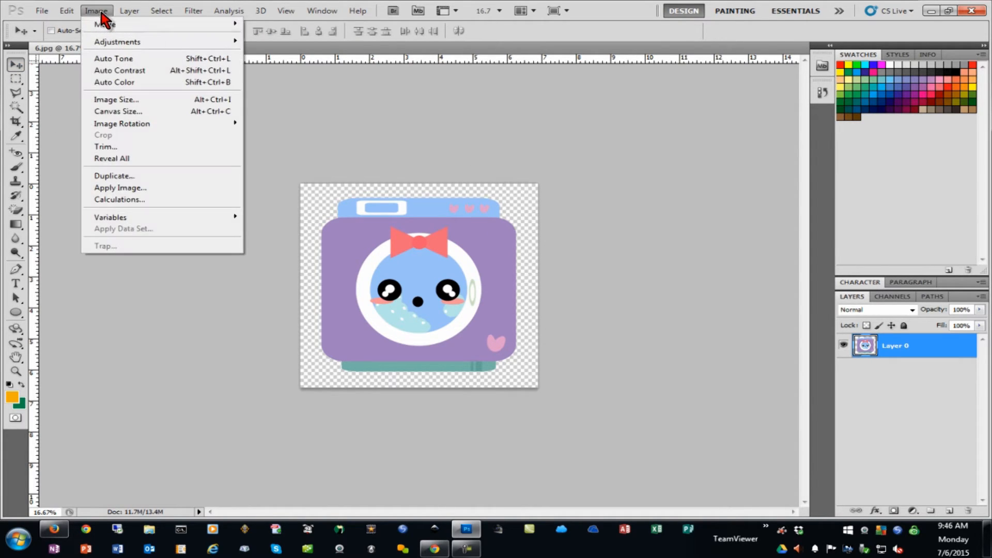
click(116, 99)
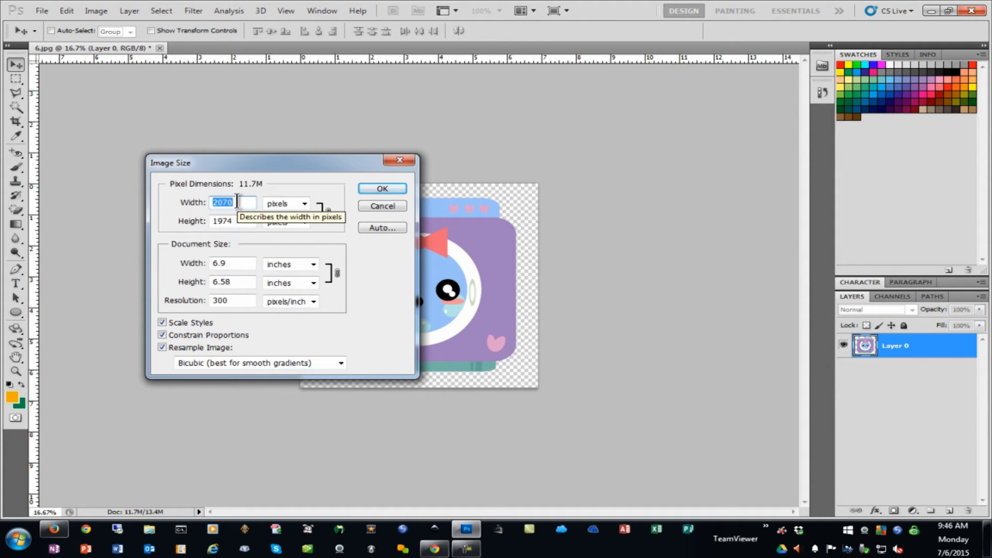
text(500)
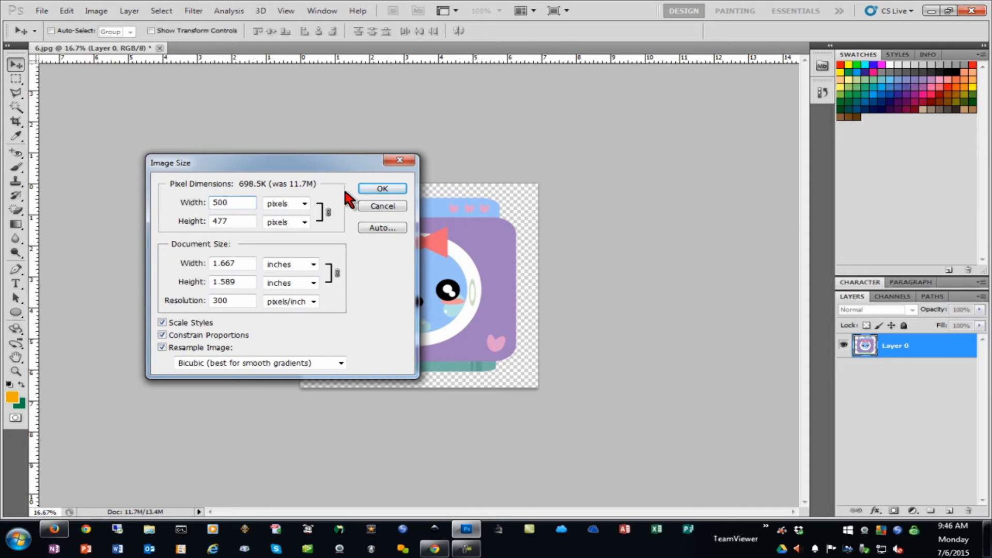
click(382, 189)
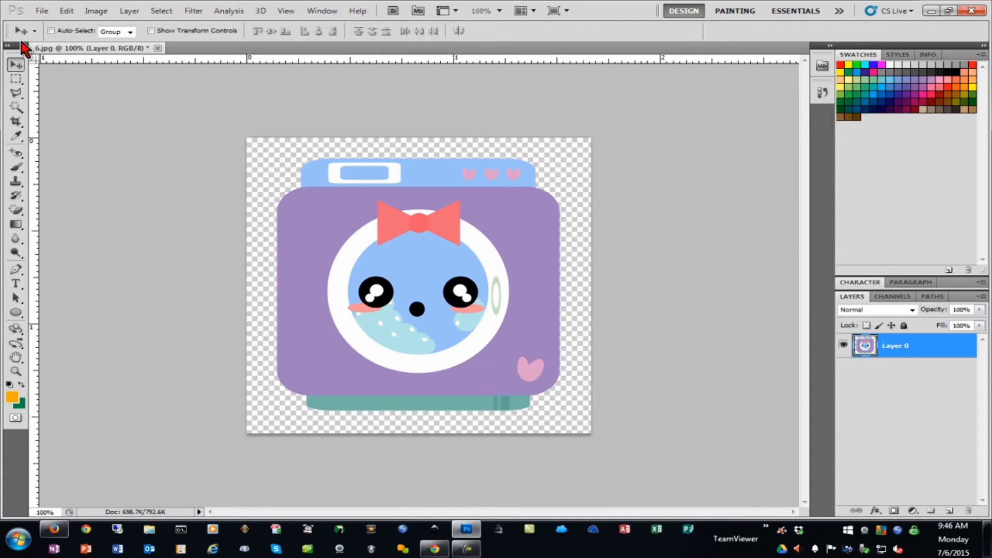
click(41, 11)
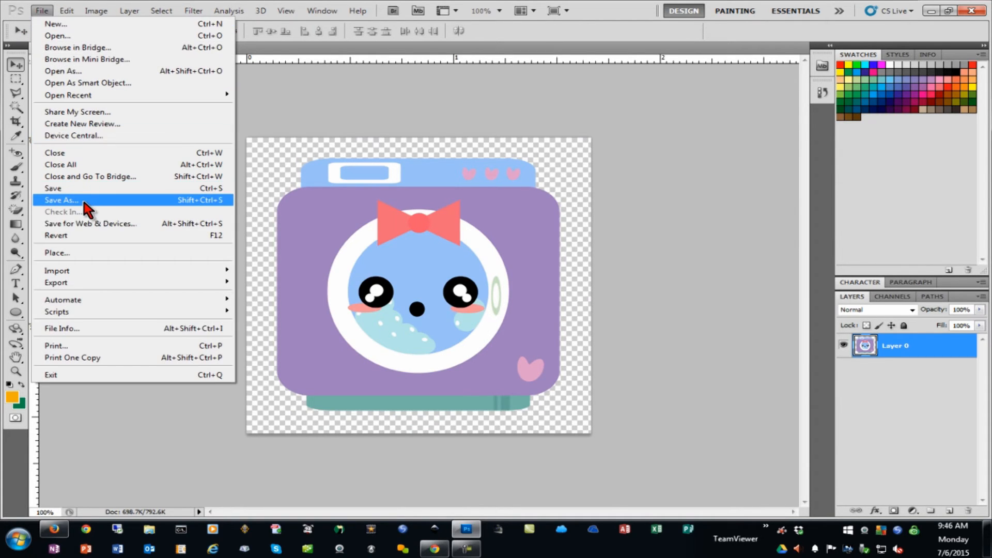
click(60, 200)
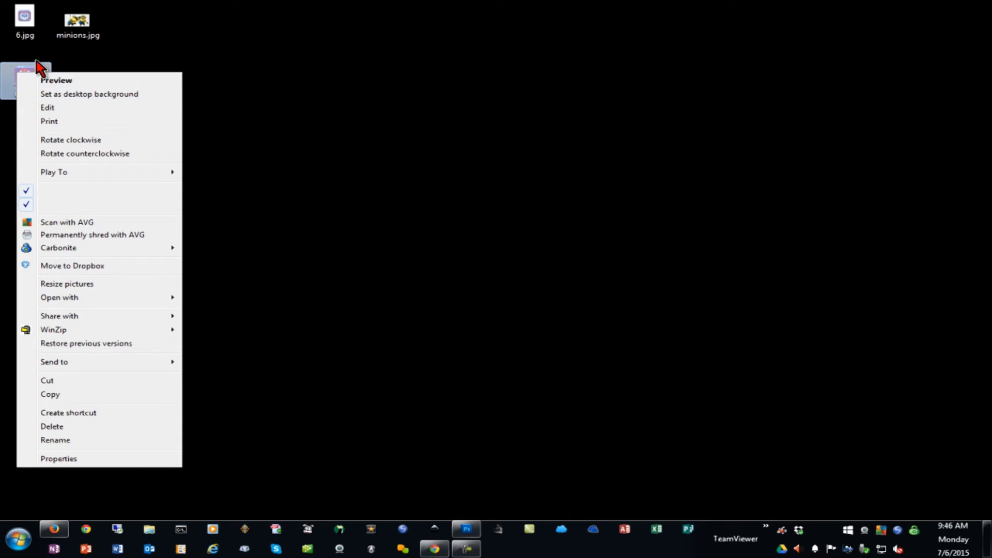
mouse_move(59, 458)
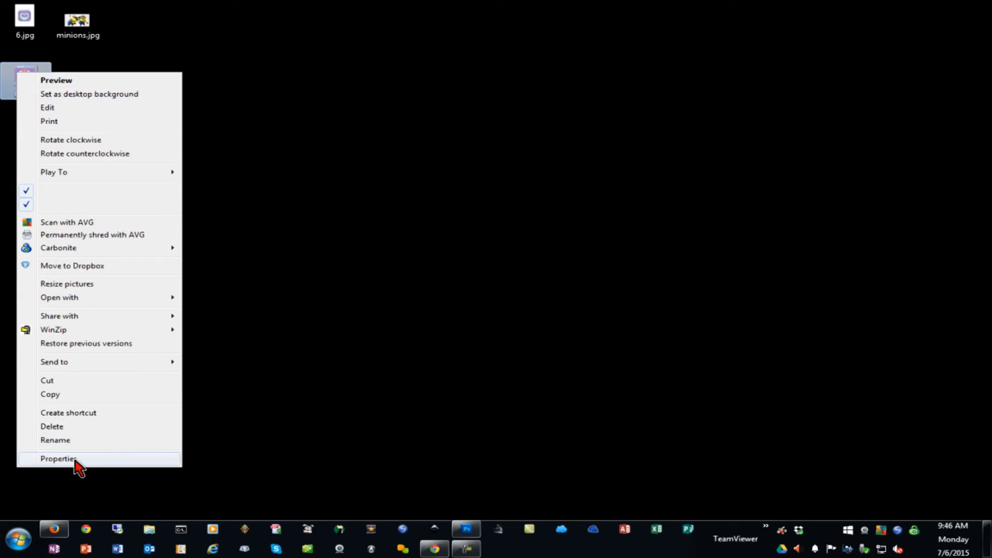
Step: Compare properties: 6.png is 43.9 KB at 500 × 477 versus 6.jpg's 367 KB
click(58, 458)
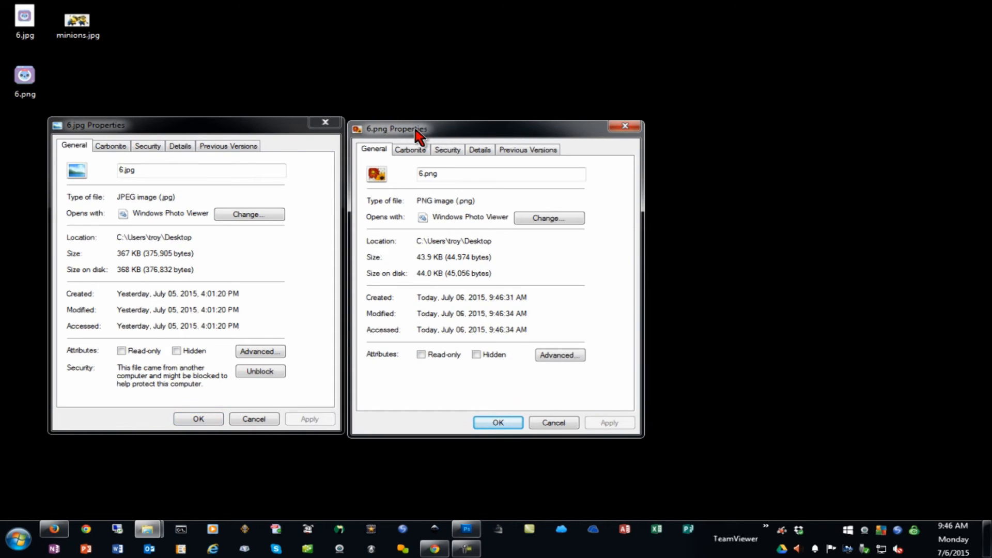
click(480, 149)
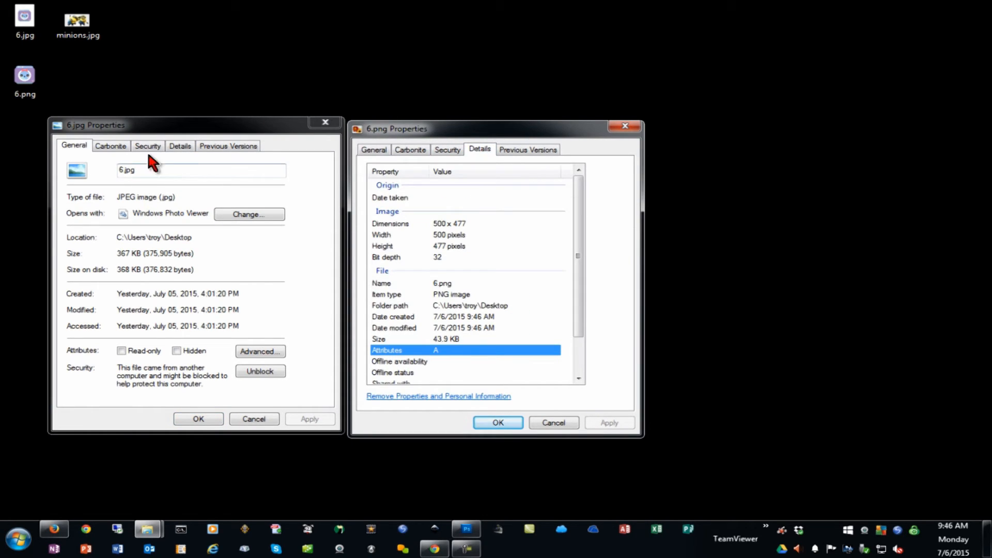
click(373, 149)
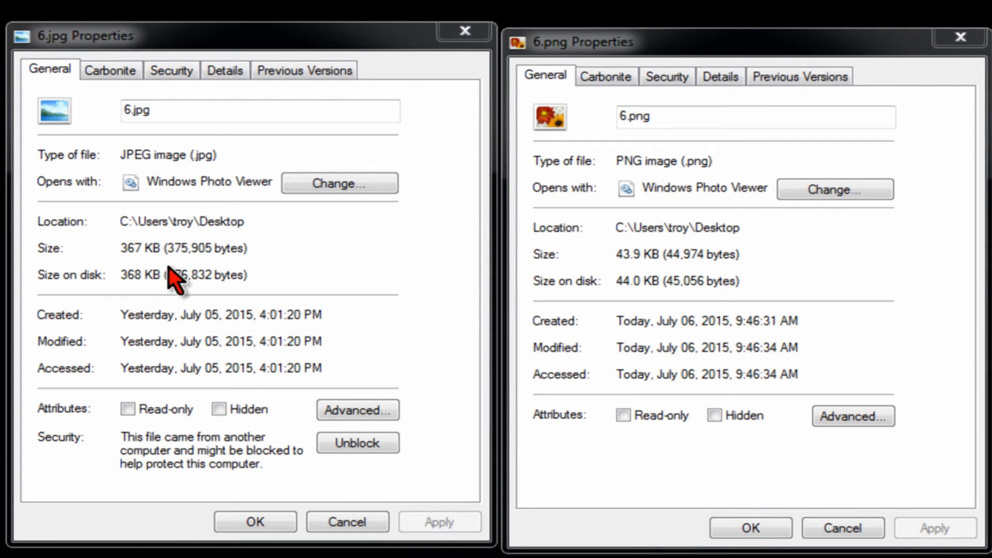
mouse_move(225, 71)
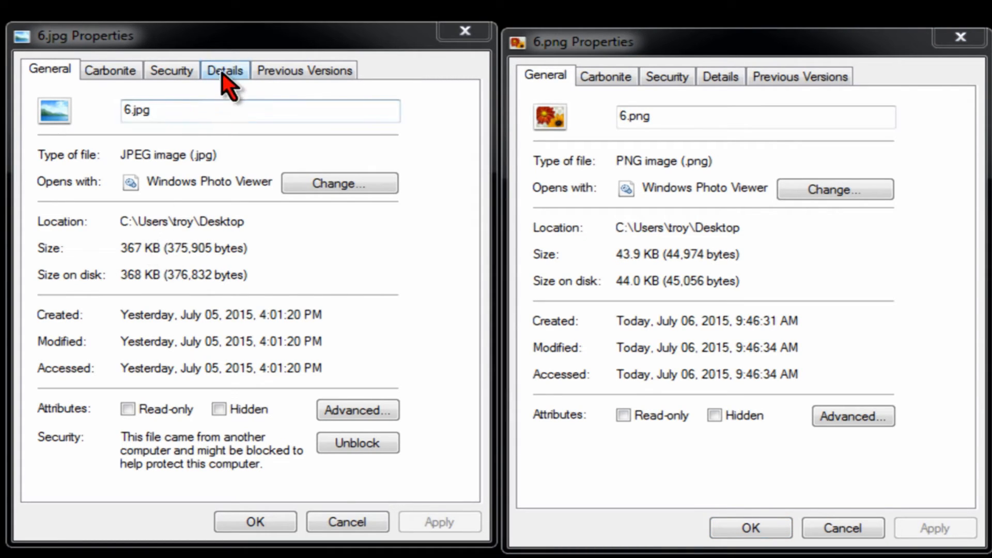
click(224, 70)
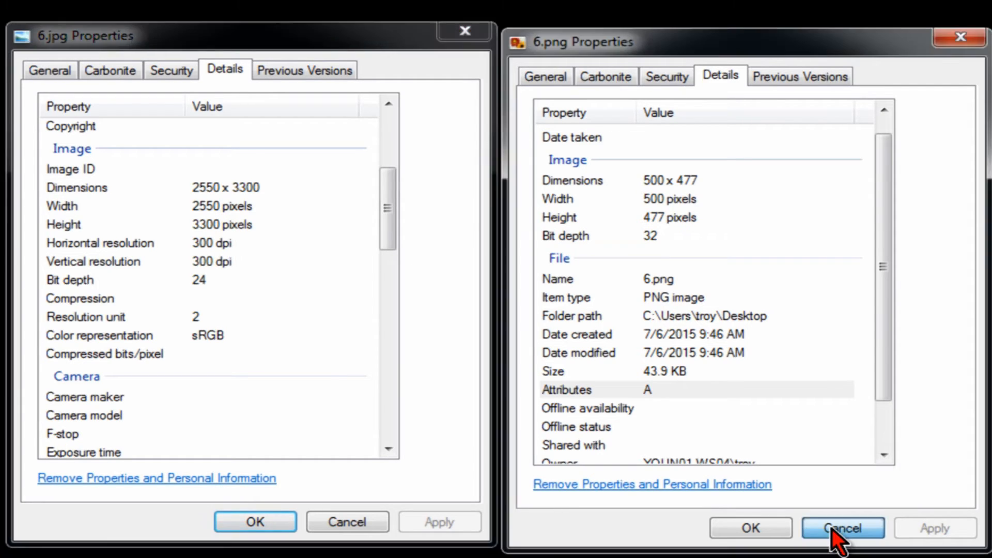
click(842, 527)
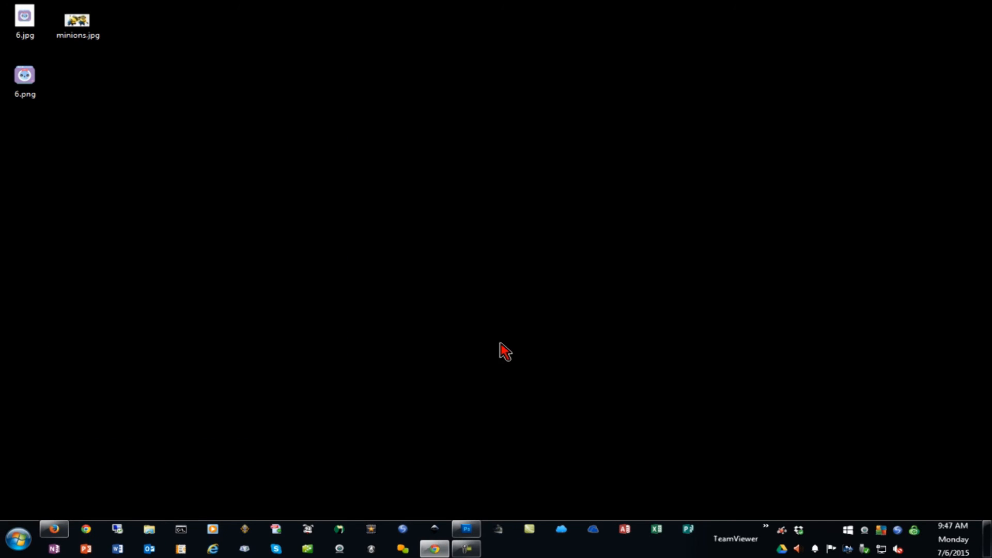
click(25, 76)
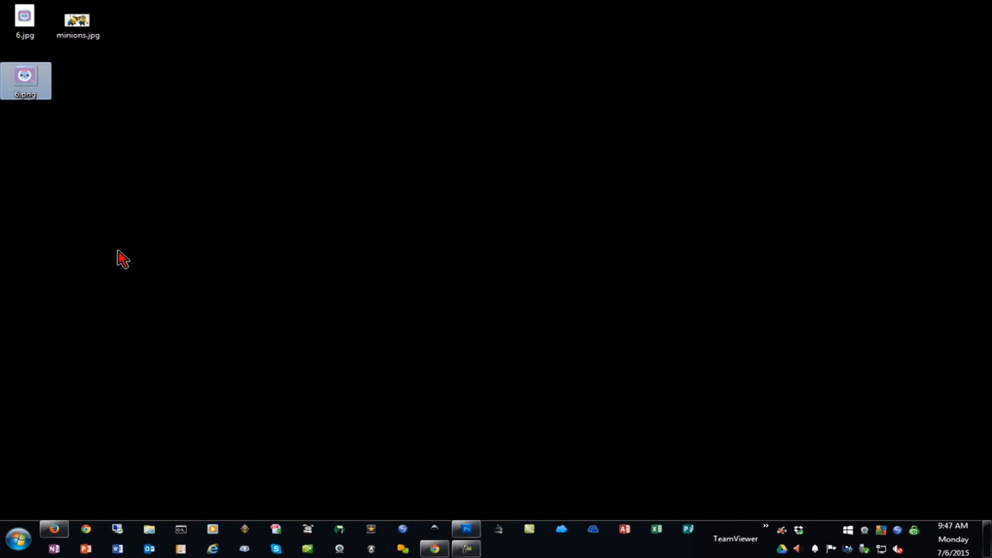
mouse_move(113, 260)
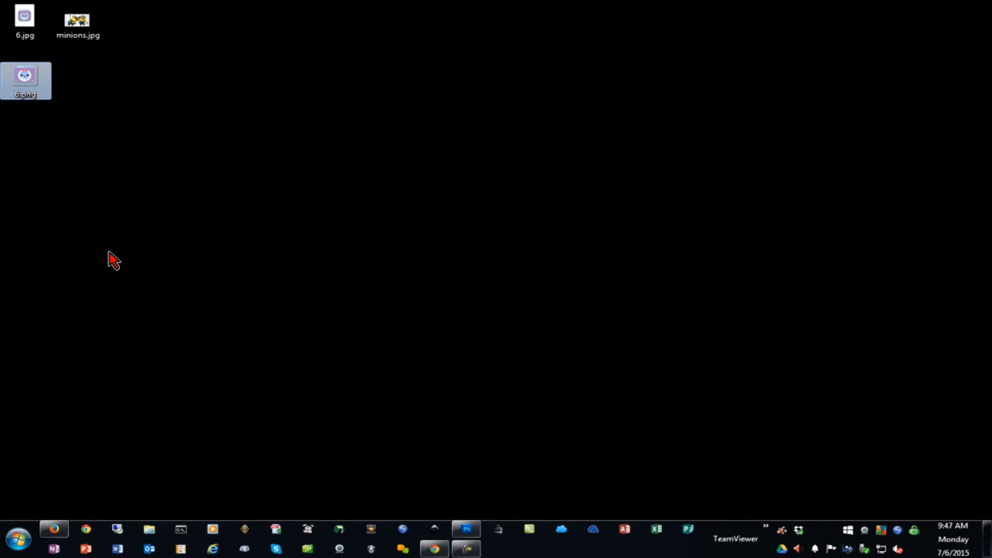
mouse_move(112, 255)
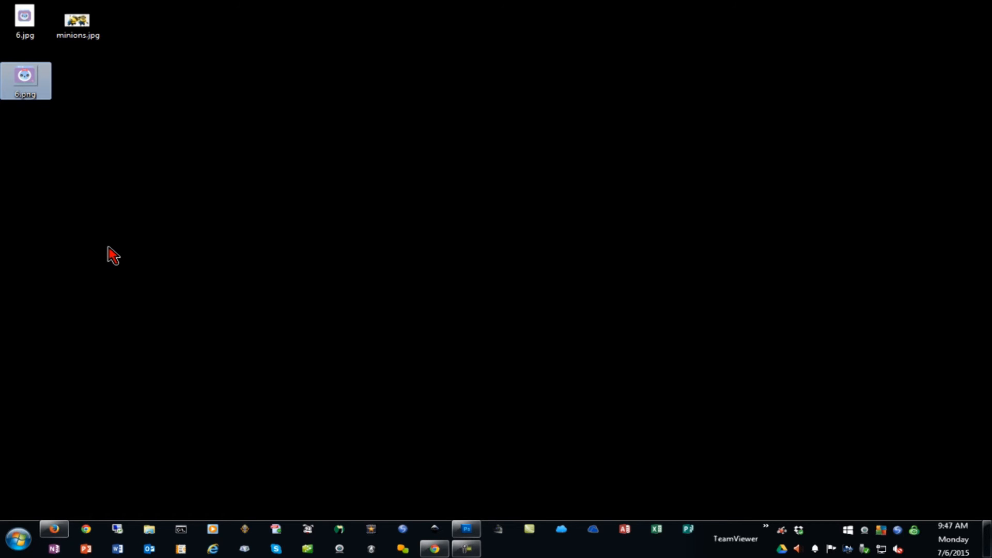
mouse_move(152, 218)
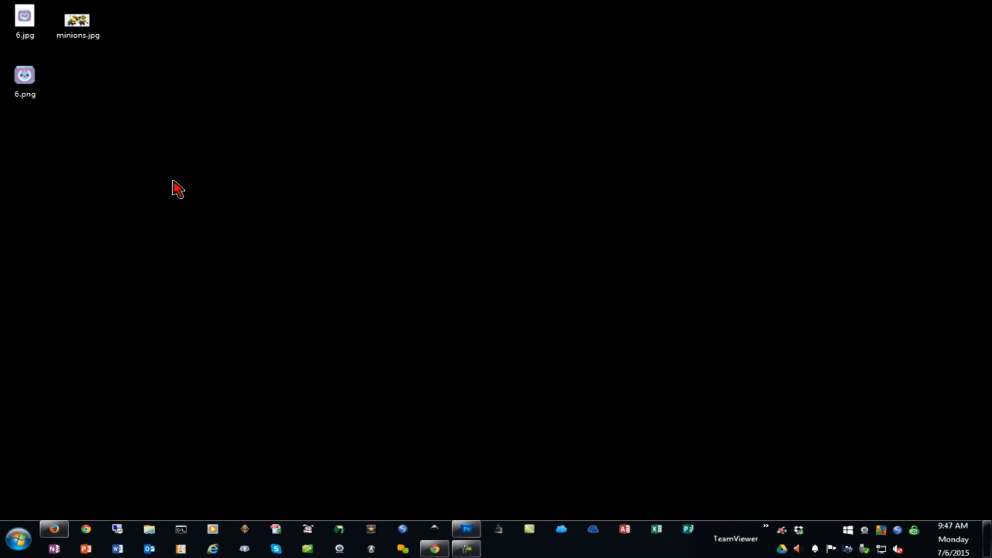
double_click(76, 19)
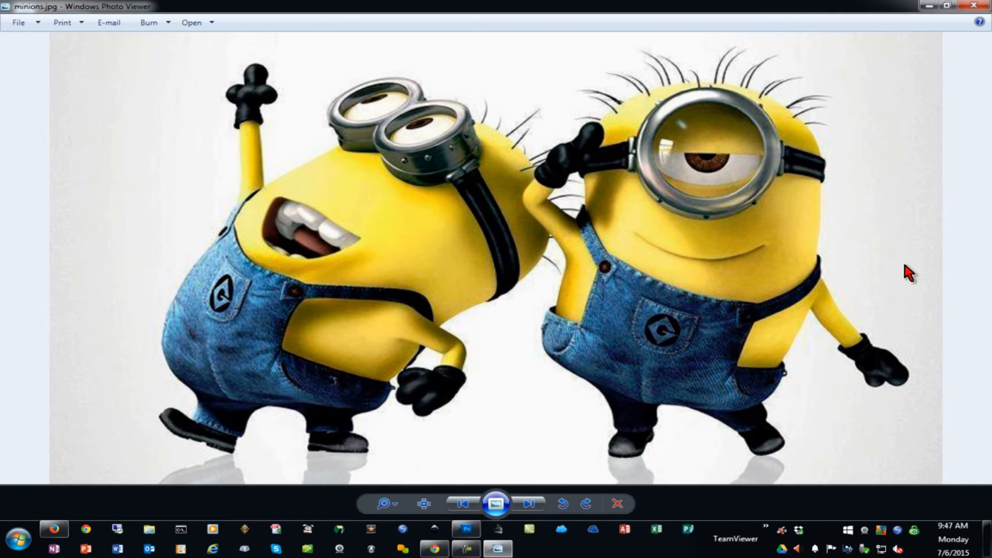
mouse_move(491, 448)
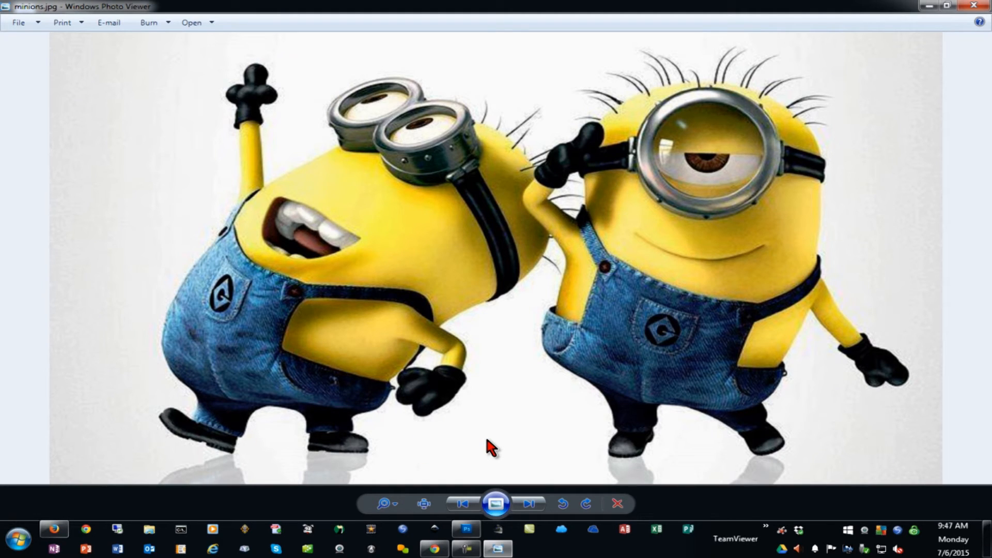
mouse_move(176, 465)
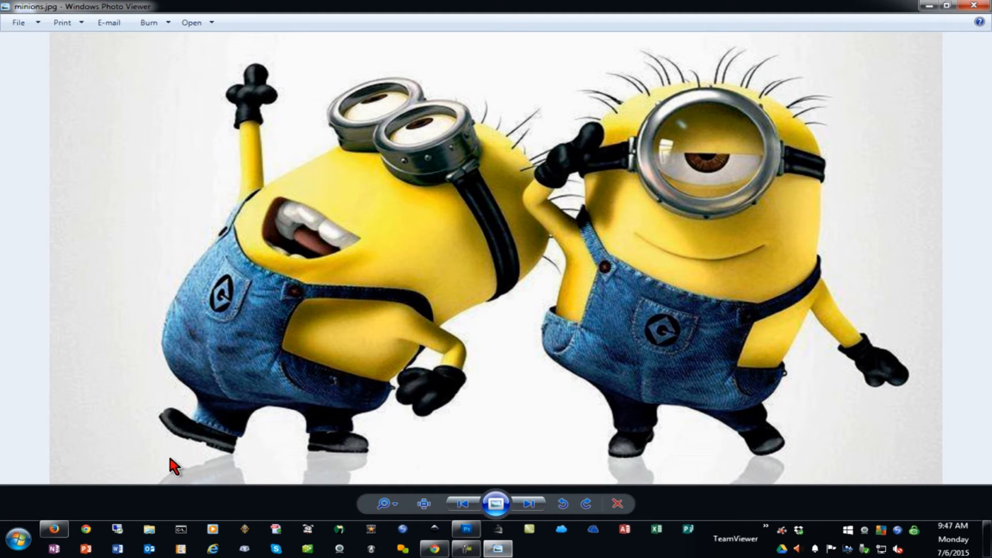
mouse_move(977, 7)
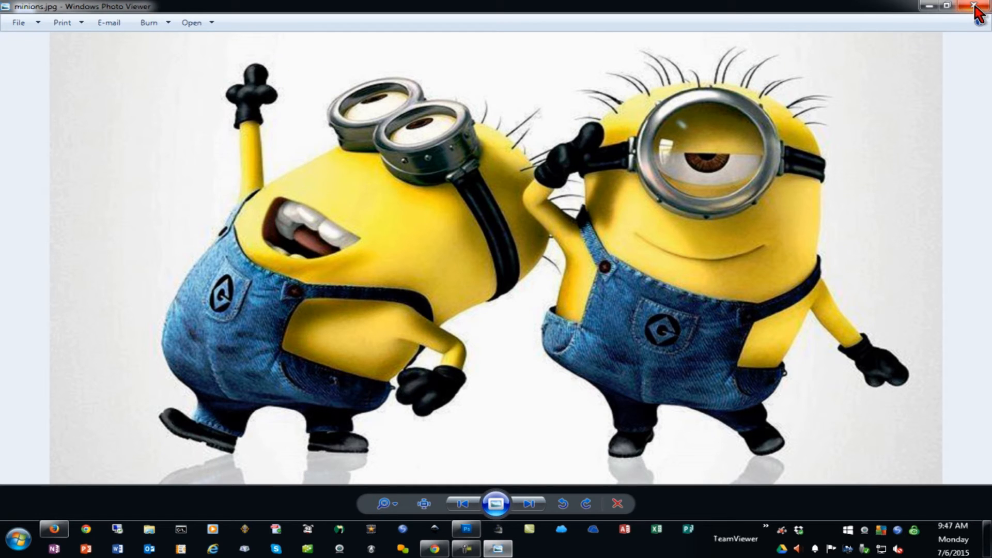
click(977, 6)
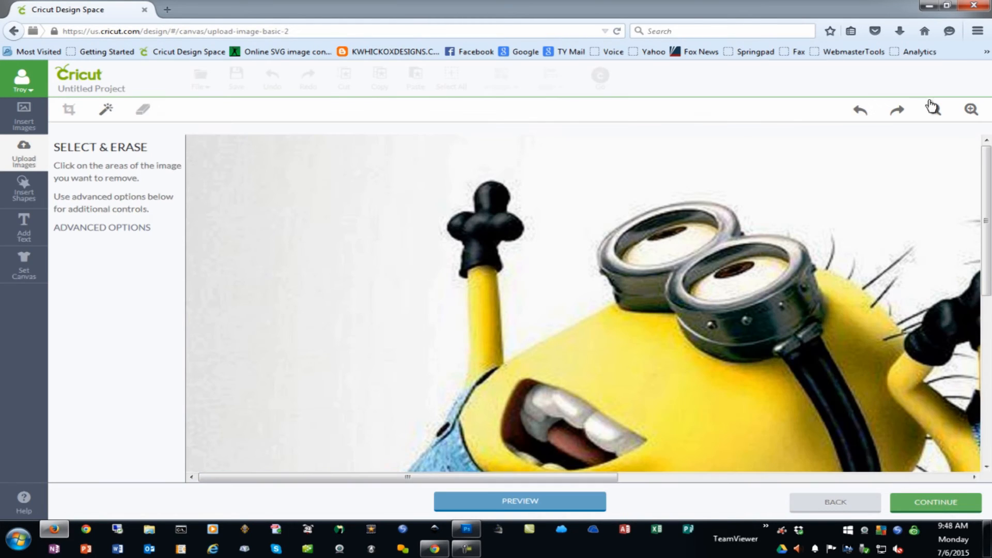
Step: Erase the white background and the shadows beneath both minions' feet at tolerance 16
click(933, 109)
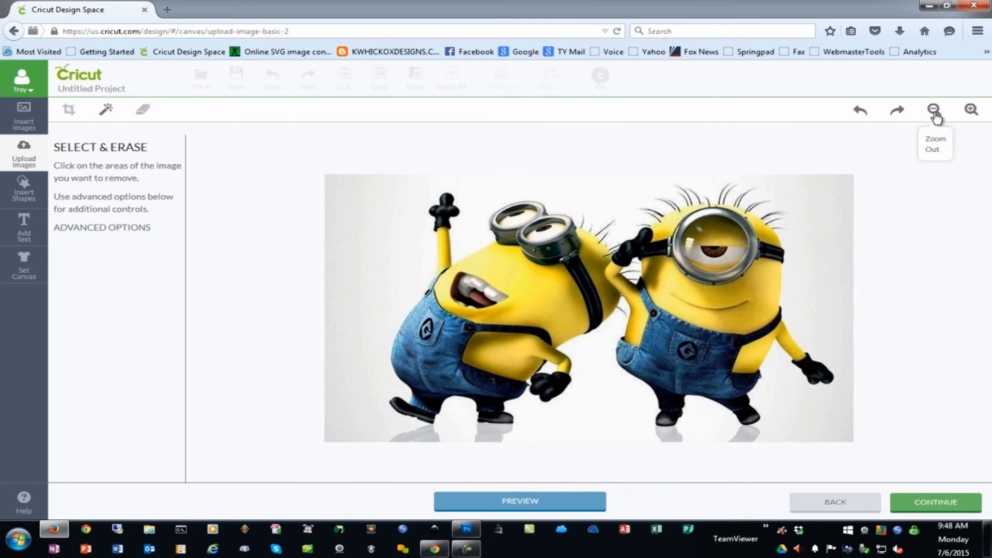
mouse_move(232, 311)
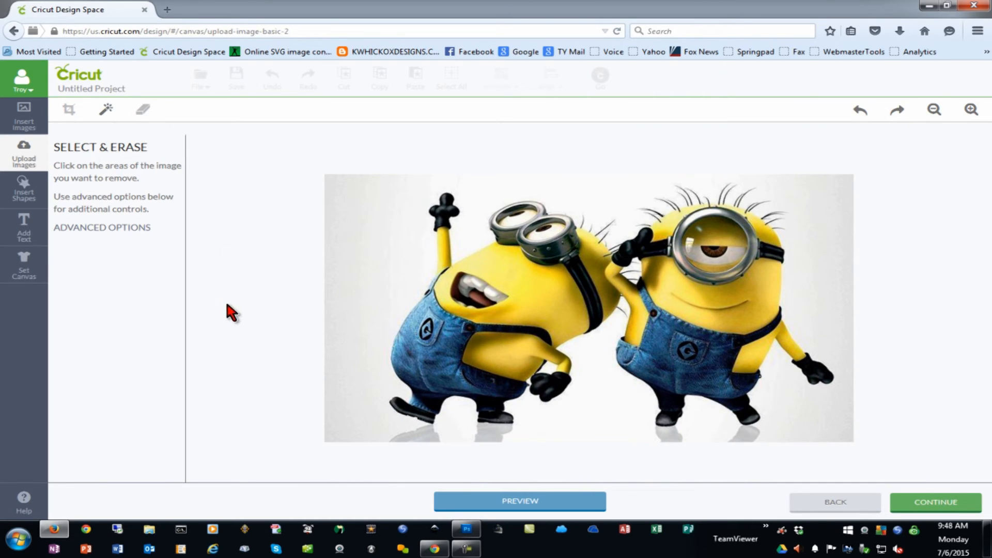
mouse_move(372, 232)
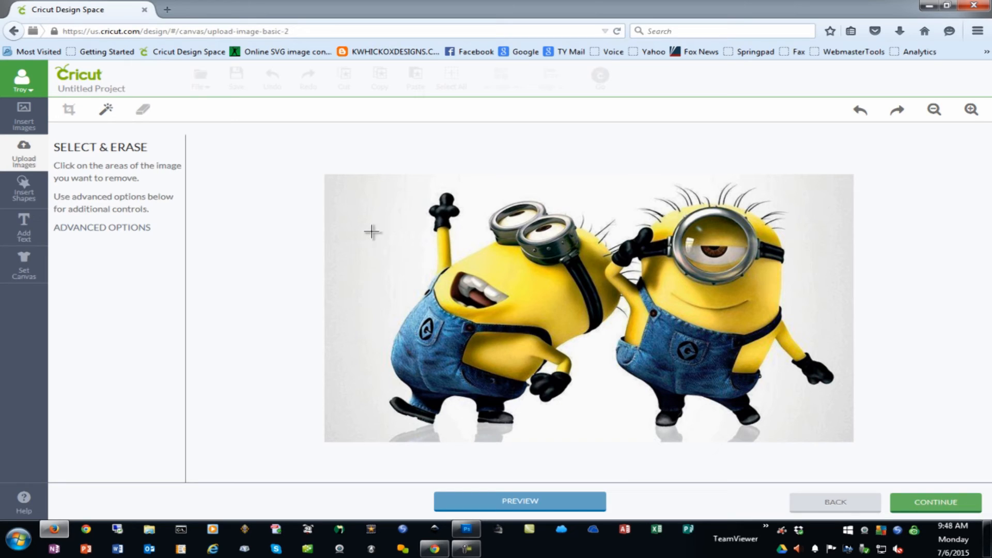
click(372, 232)
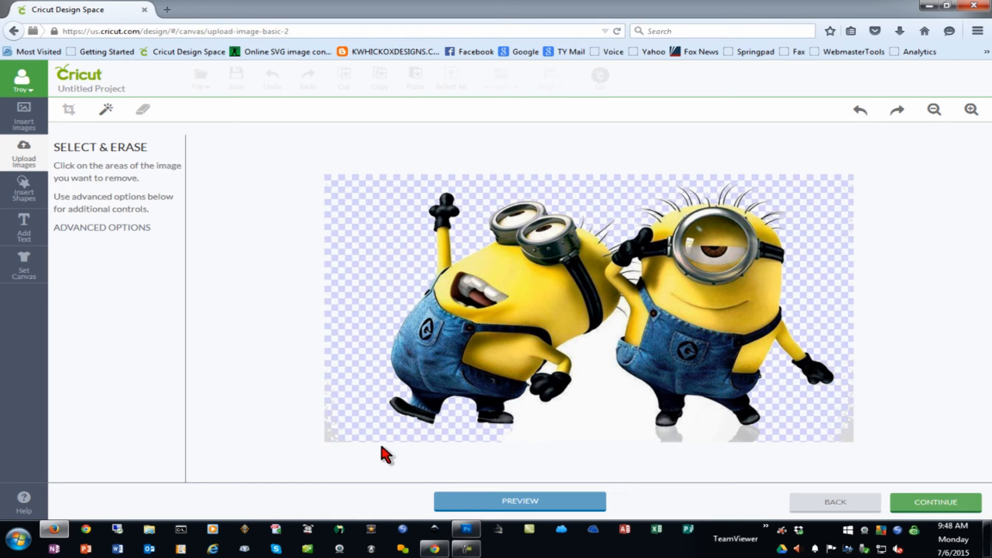
mouse_move(734, 443)
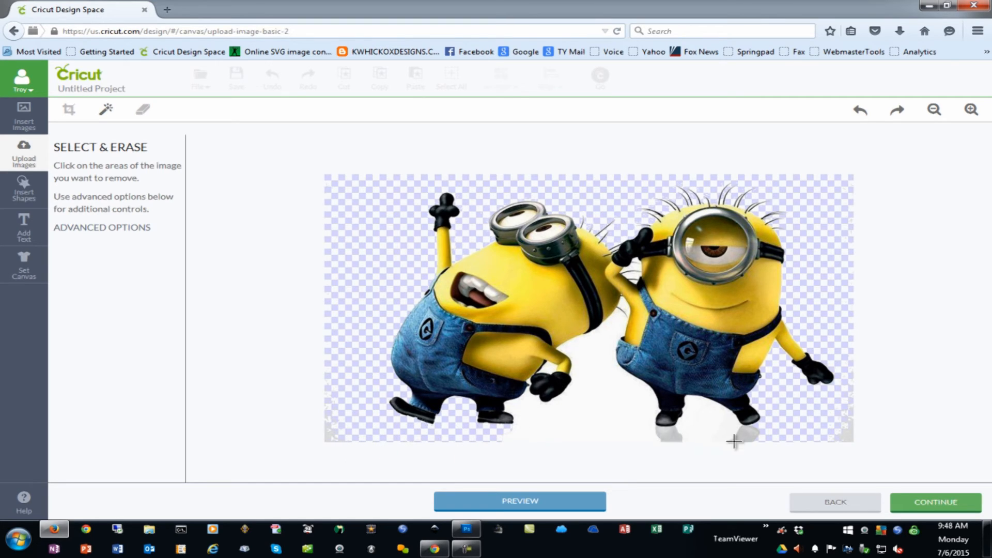
click(734, 442)
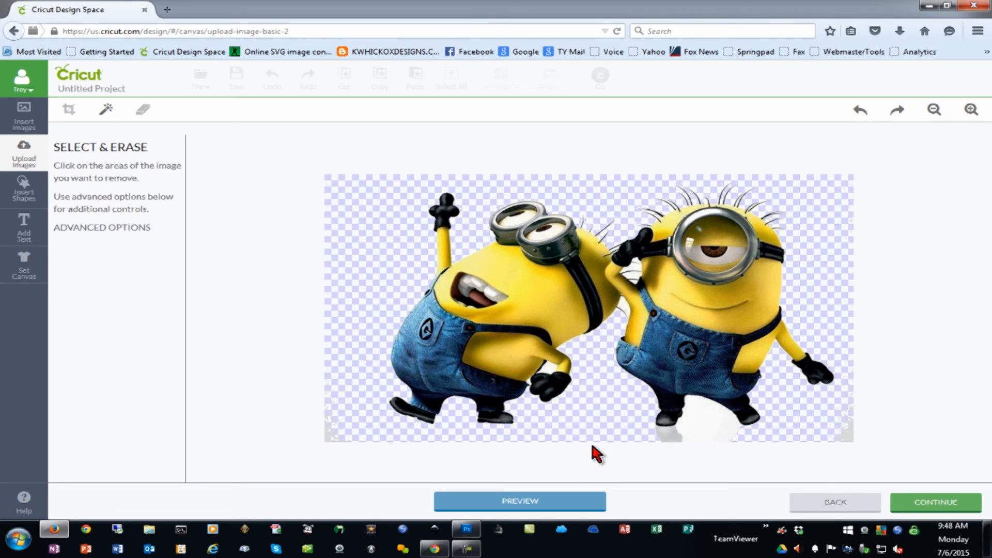
mouse_move(724, 451)
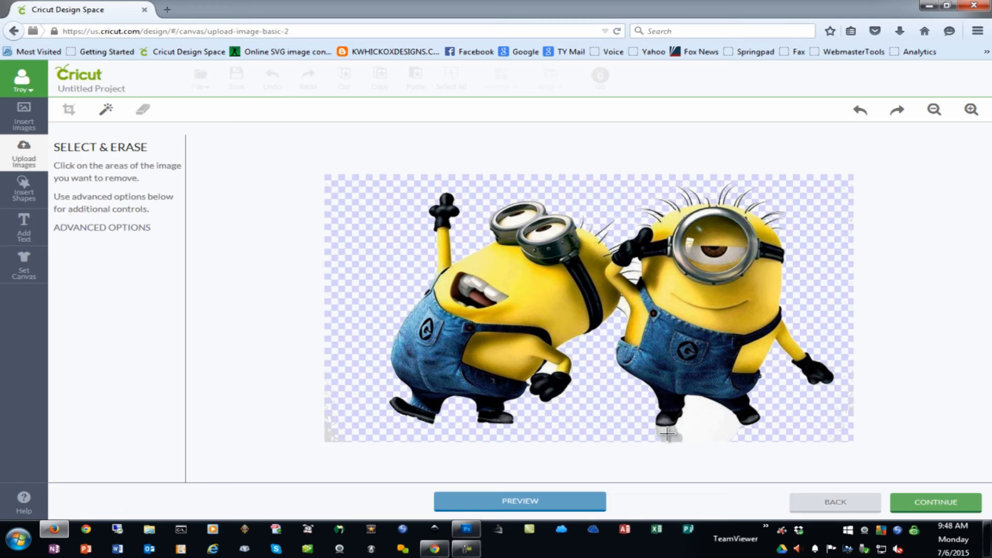
click(696, 424)
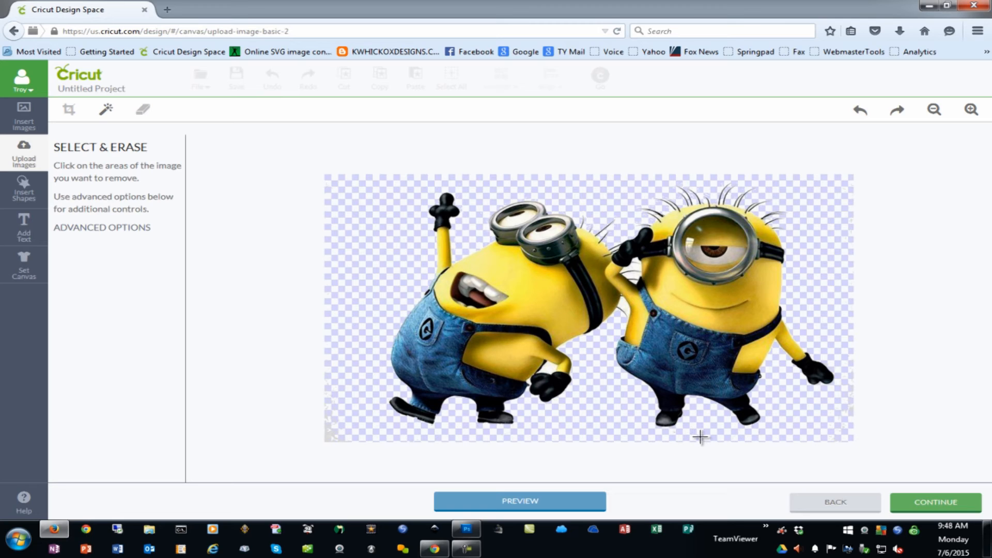
mouse_move(325, 226)
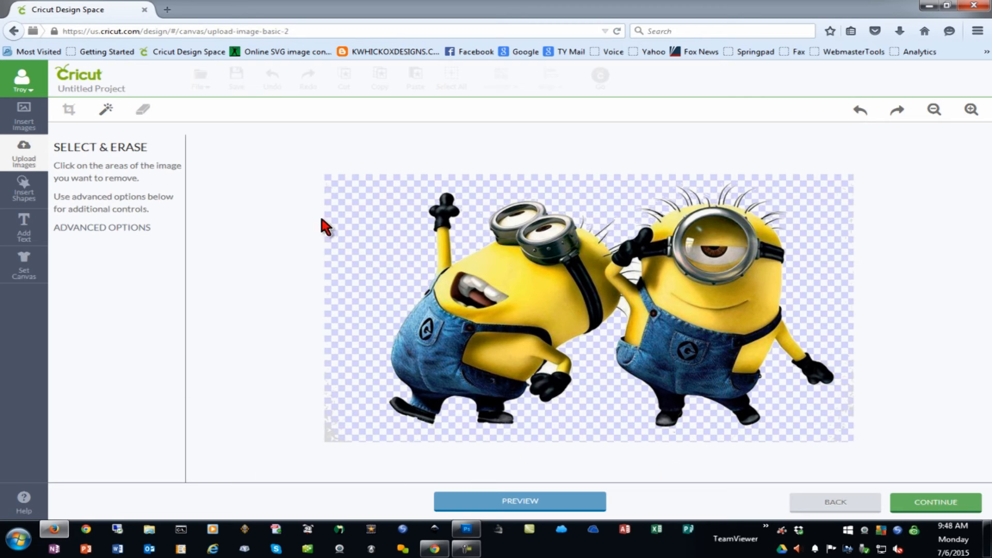
mouse_move(746, 225)
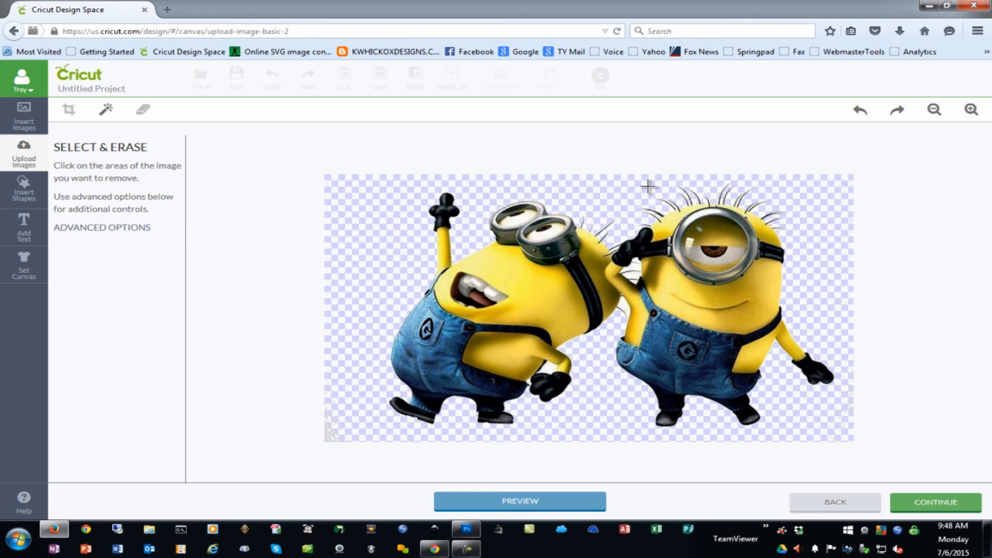
click(102, 227)
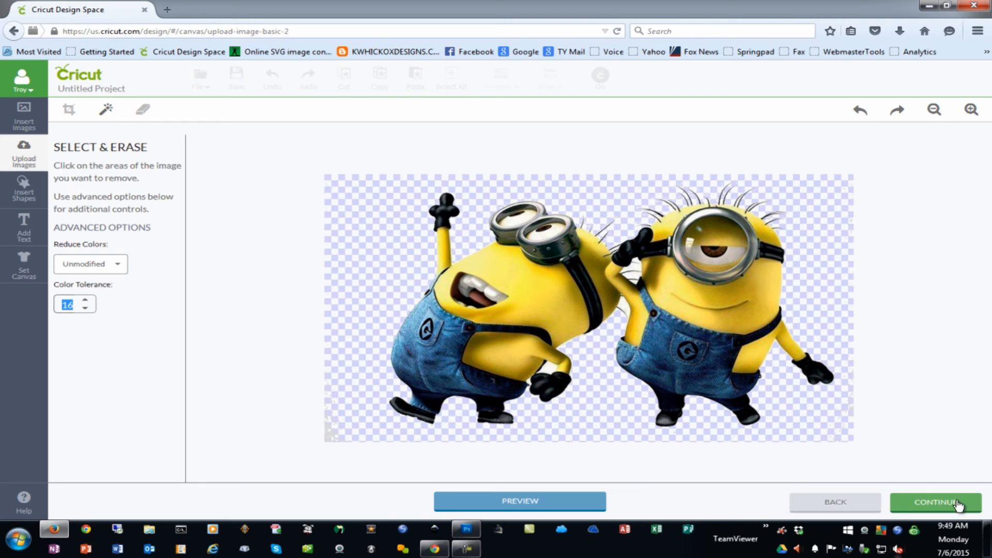
Step: Continue to the Name & Tag screen, previewing red cut lines around the minions
click(935, 502)
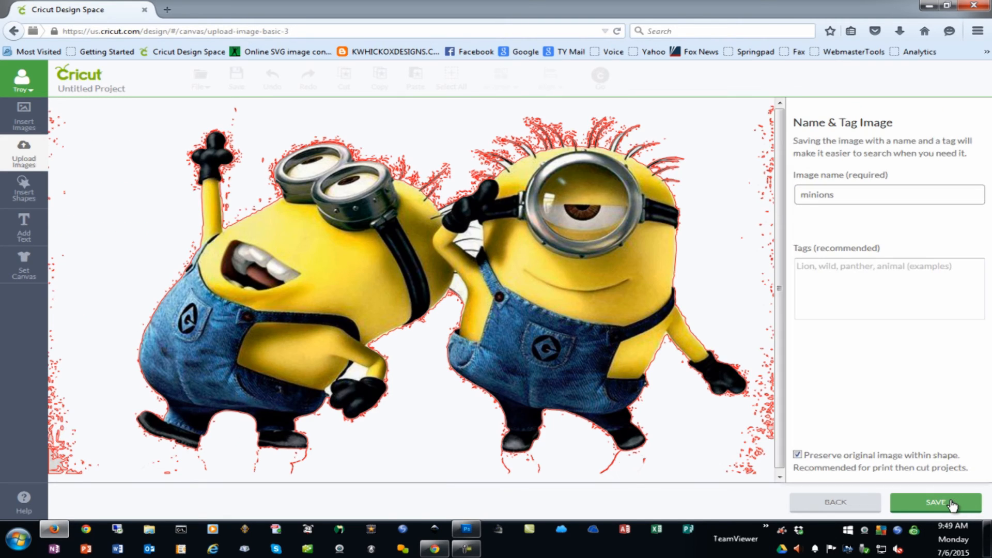
mouse_move(758, 400)
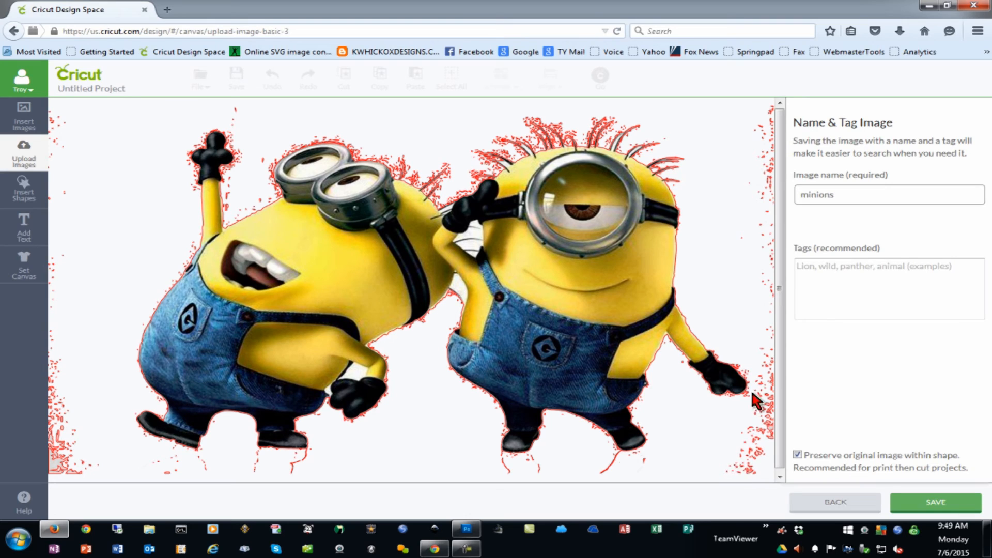
mouse_move(361, 158)
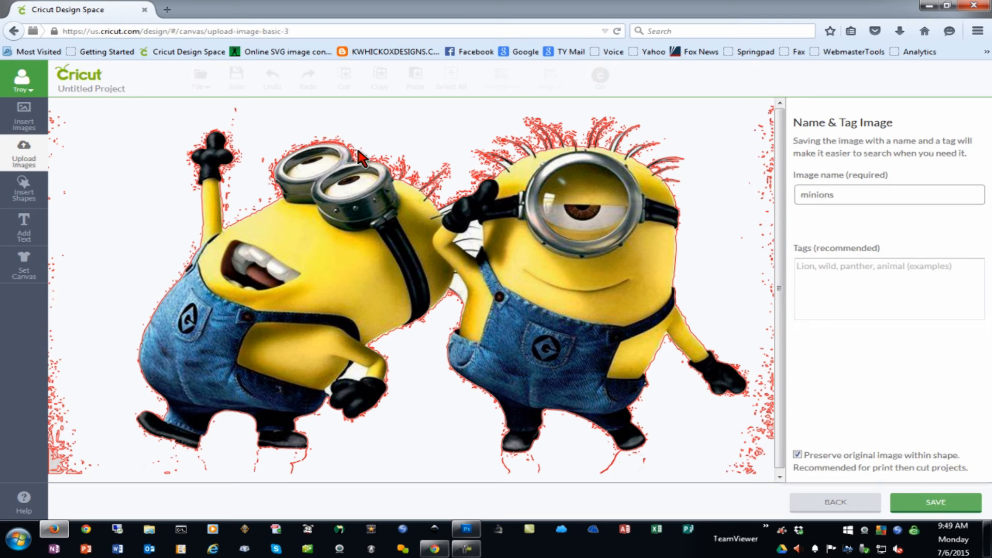
mouse_move(66, 135)
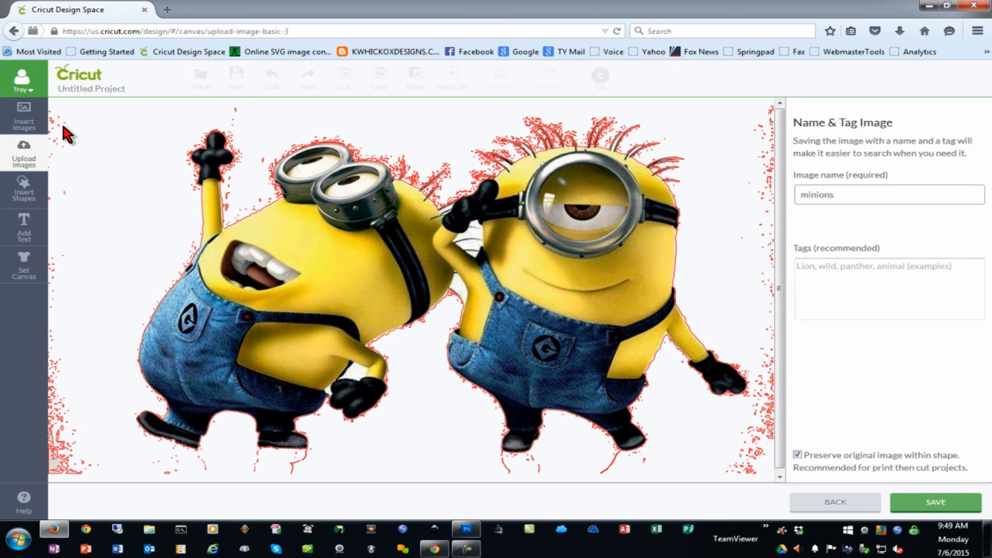
mouse_move(67, 476)
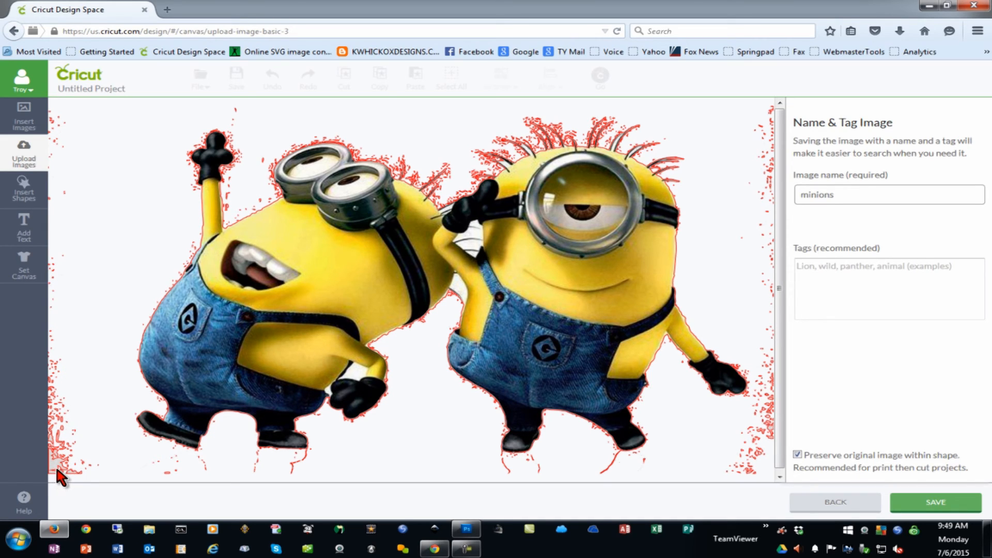
mouse_move(105, 473)
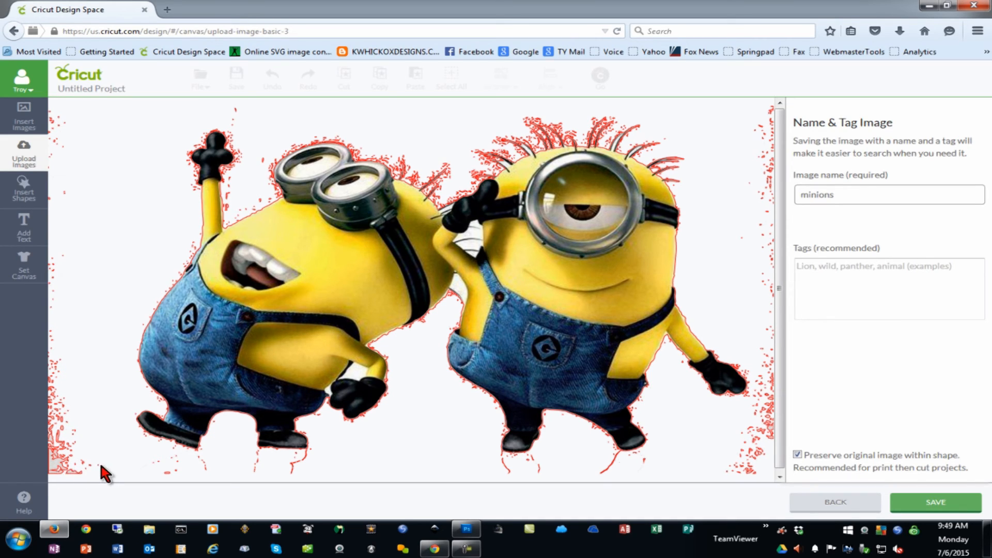
mouse_move(82, 472)
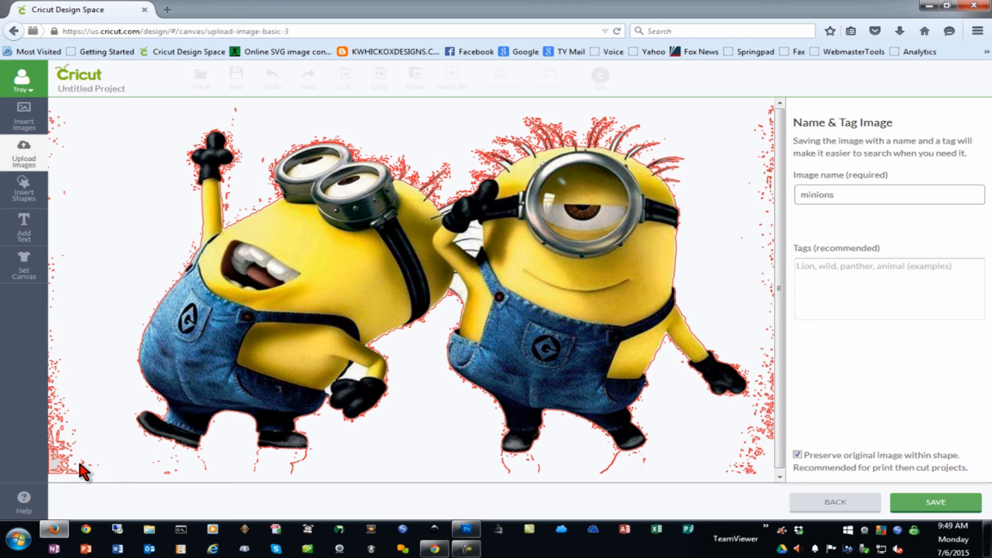
mouse_move(816, 555)
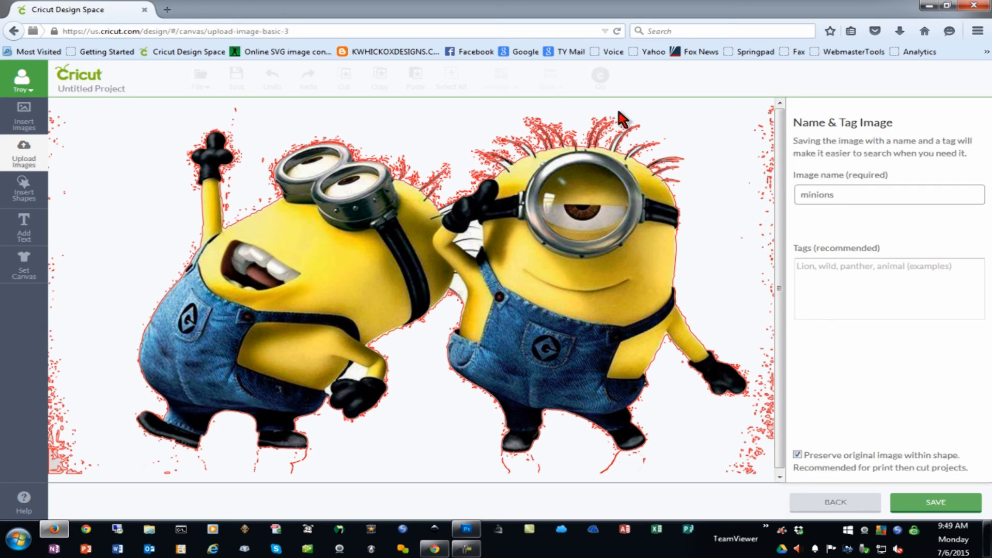
mouse_move(770, 488)
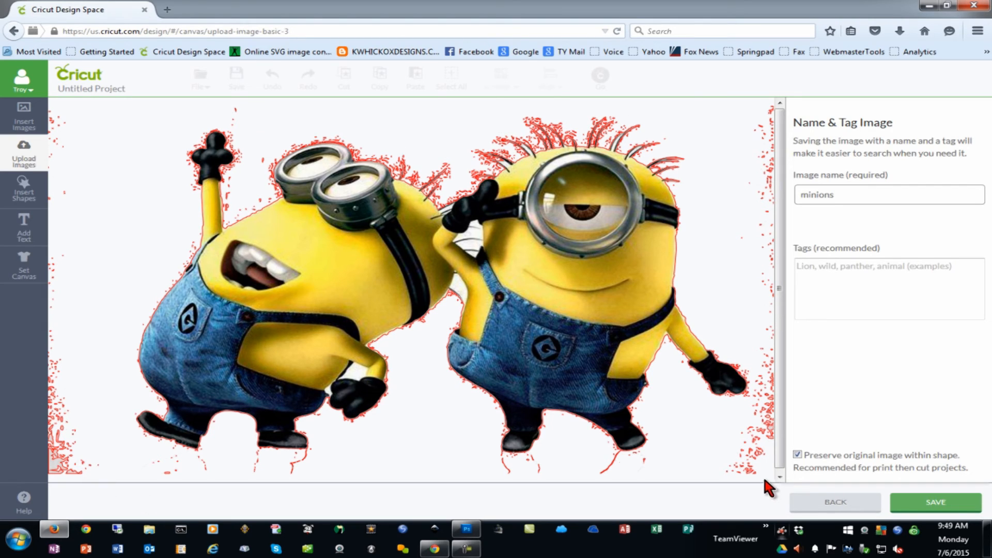
mouse_move(717, 455)
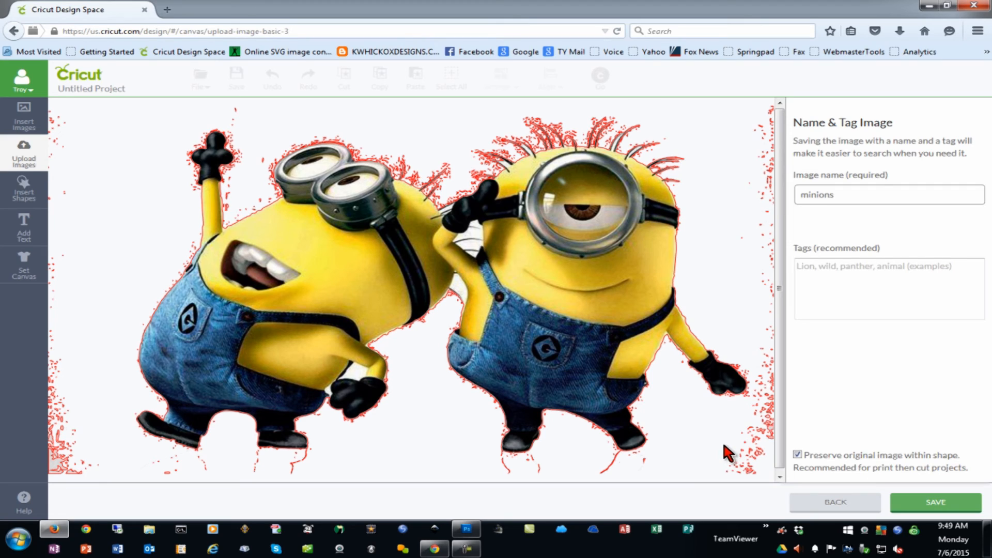
mouse_move(699, 468)
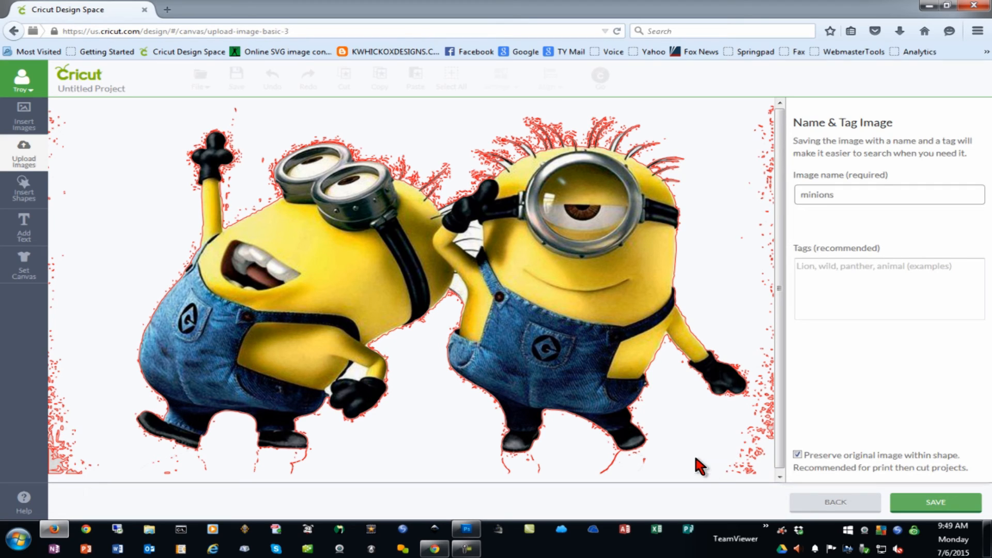
mouse_move(693, 459)
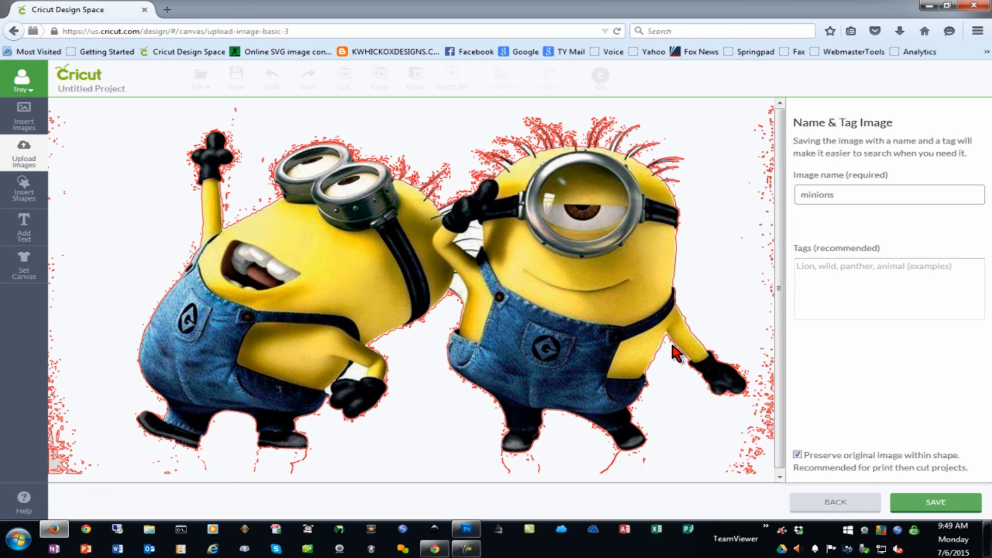
mouse_move(592, 424)
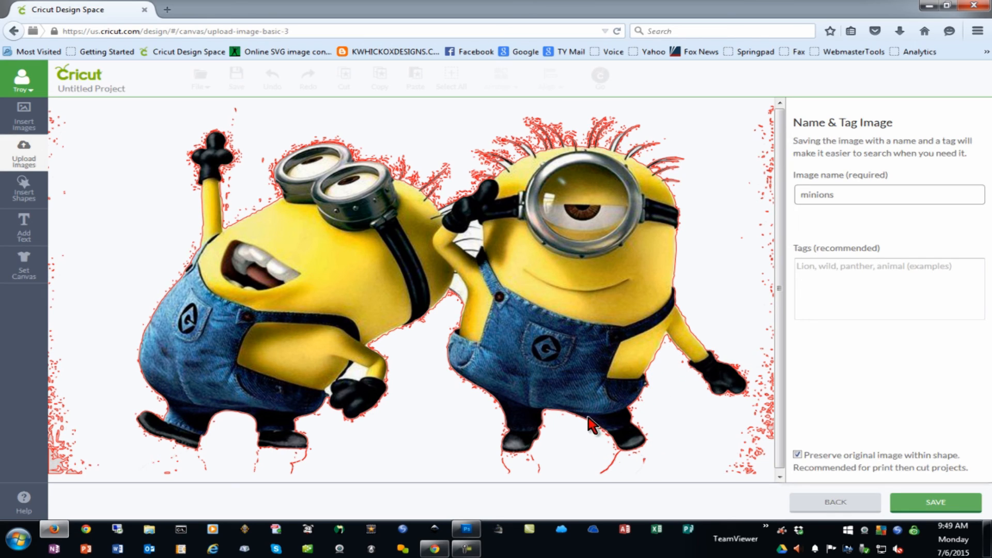
mouse_move(522, 462)
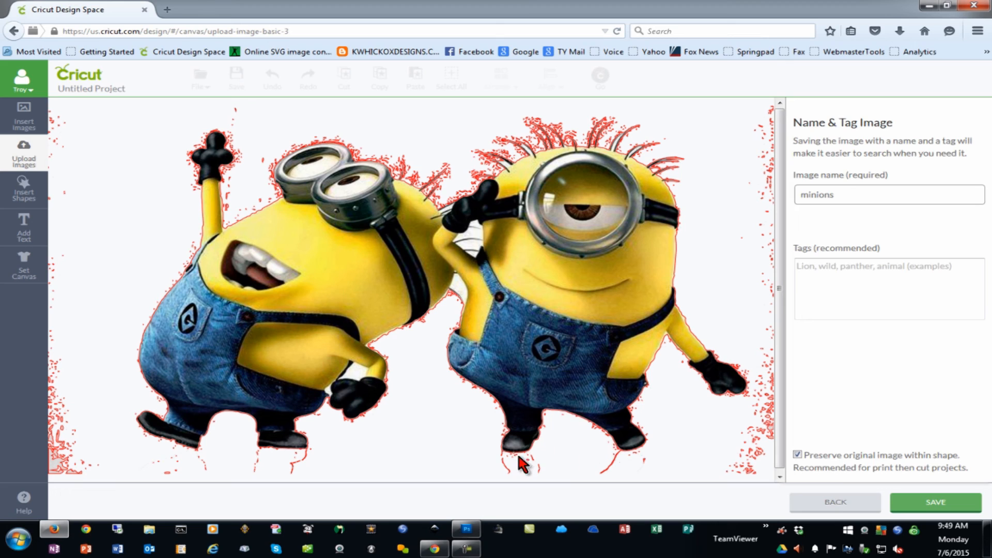
mouse_move(601, 446)
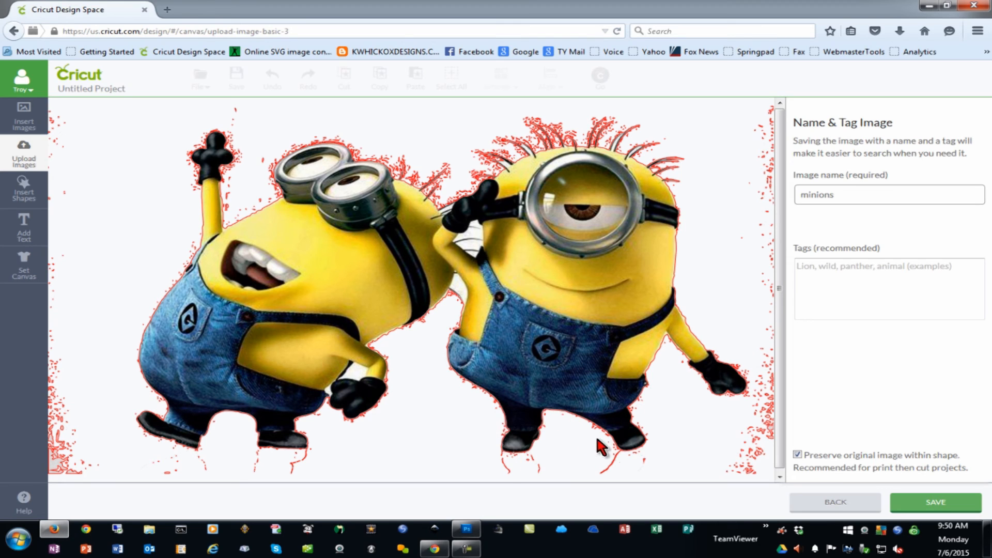
mouse_move(682, 201)
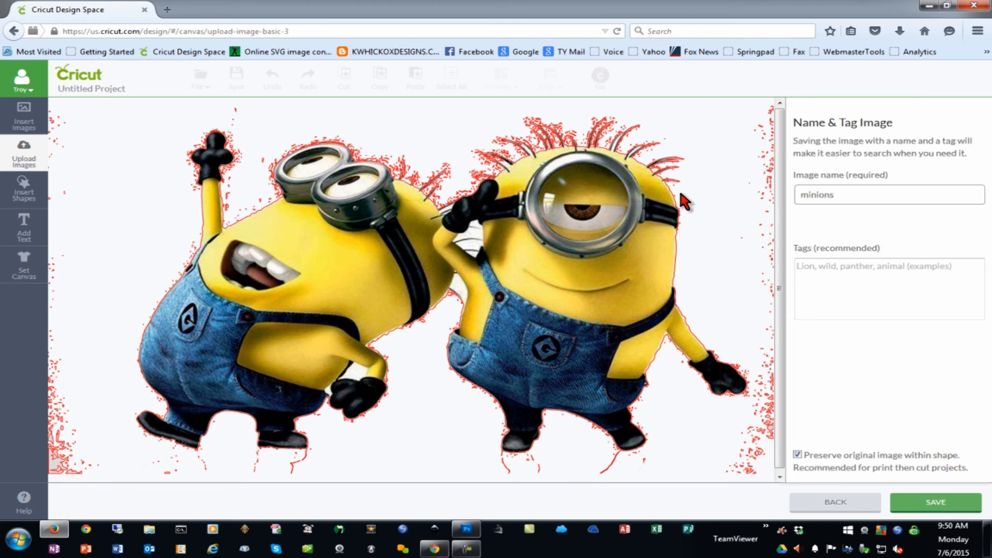
mouse_move(760, 503)
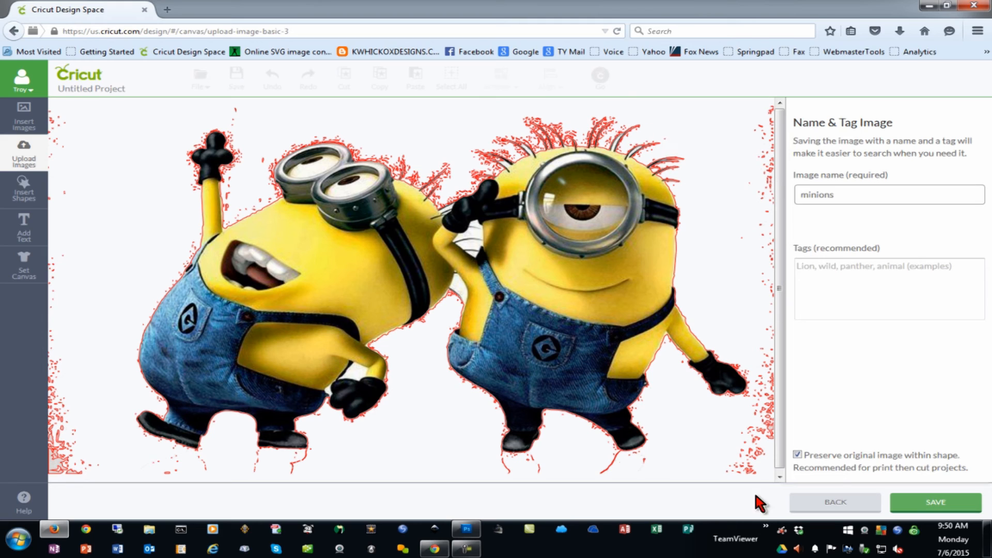
mouse_move(60, 126)
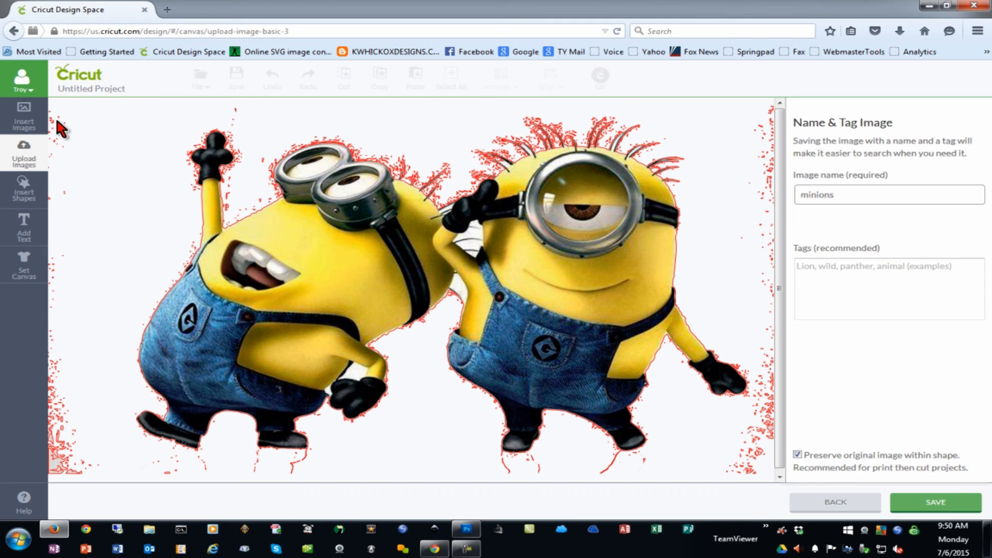
mouse_move(164, 149)
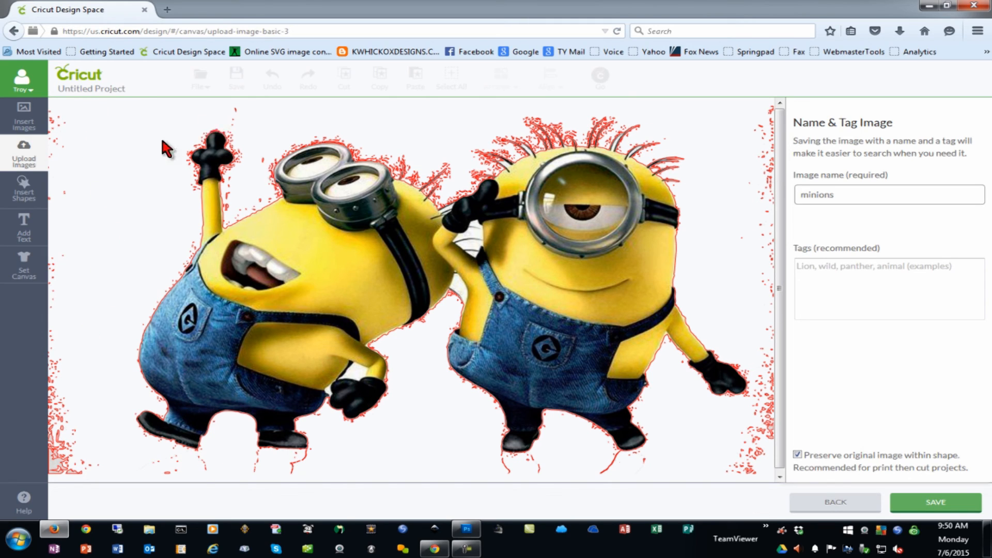
mouse_move(145, 212)
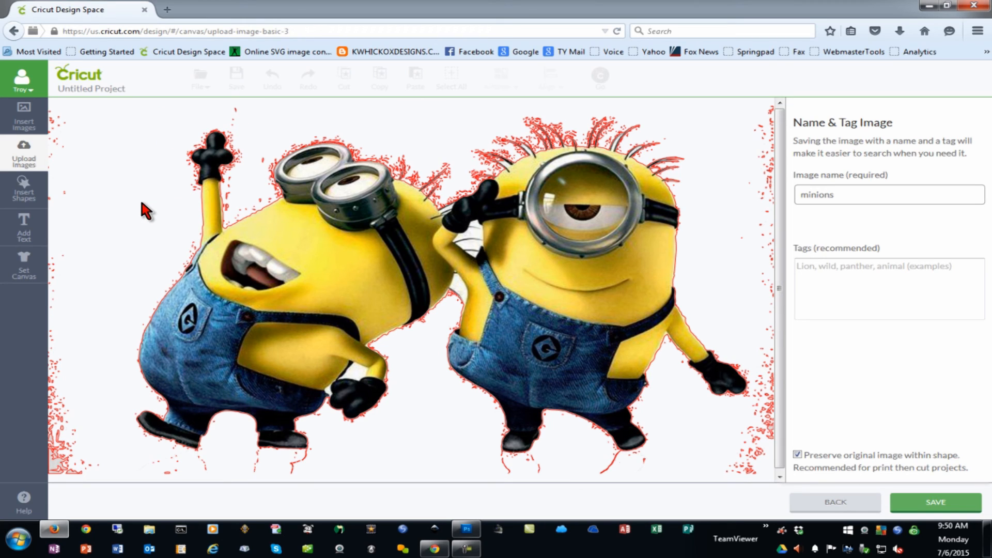
mouse_move(138, 217)
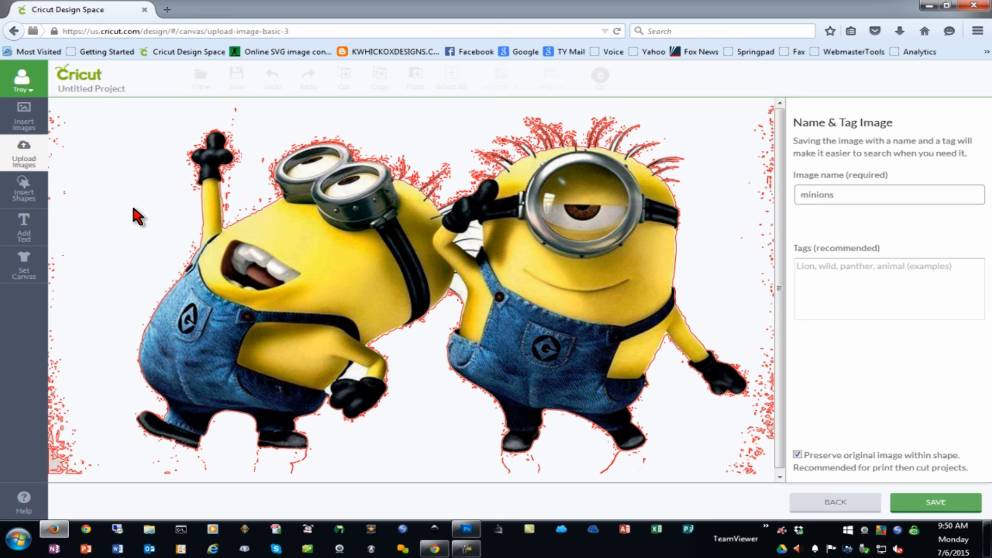
mouse_move(158, 231)
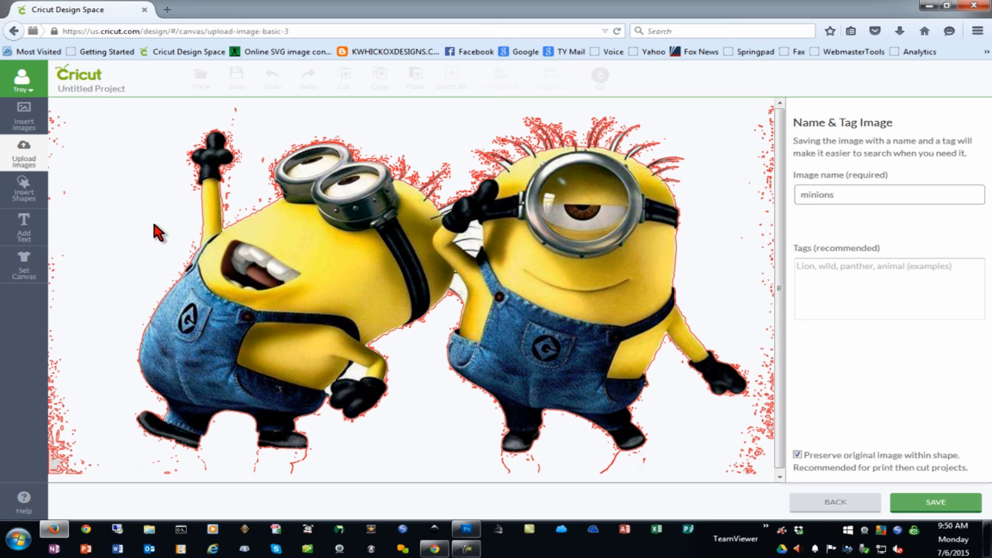
mouse_move(160, 236)
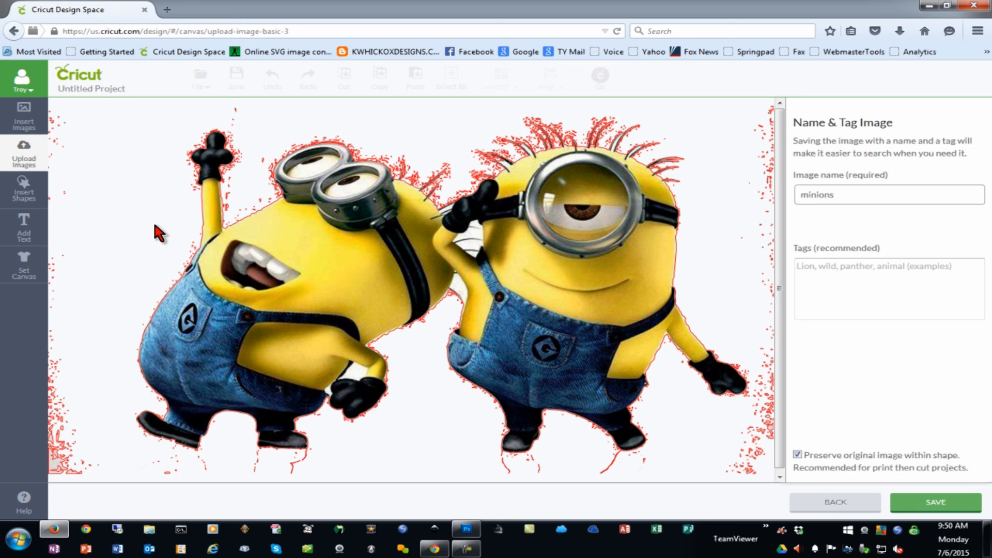